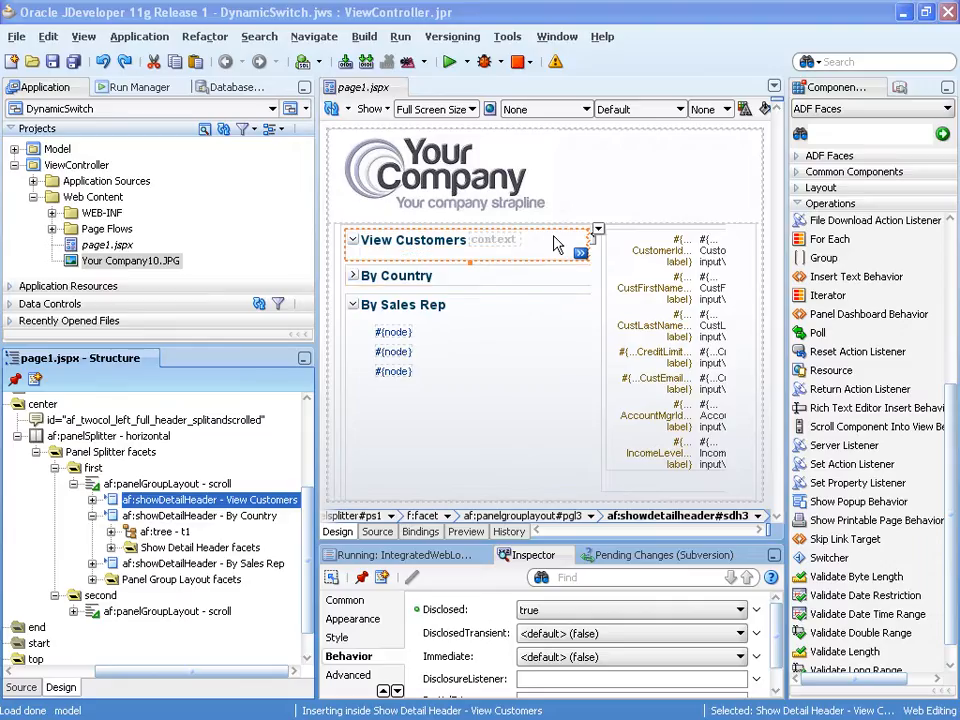
mouse_move(555, 247)
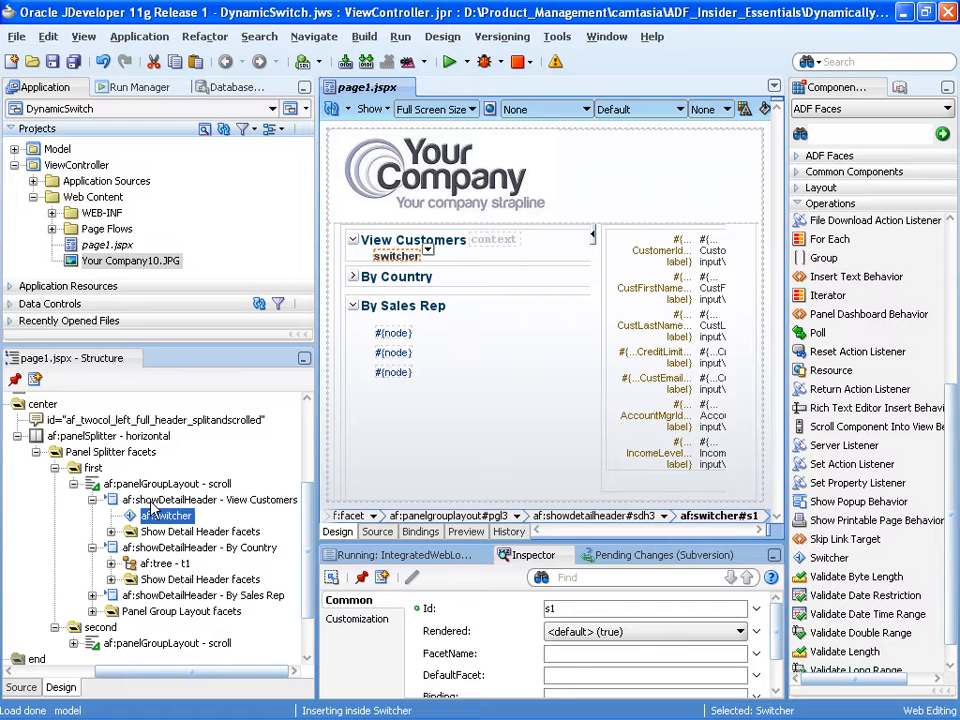
Step: Insert a facet named 'country' inside the switcher
right_click(167, 515)
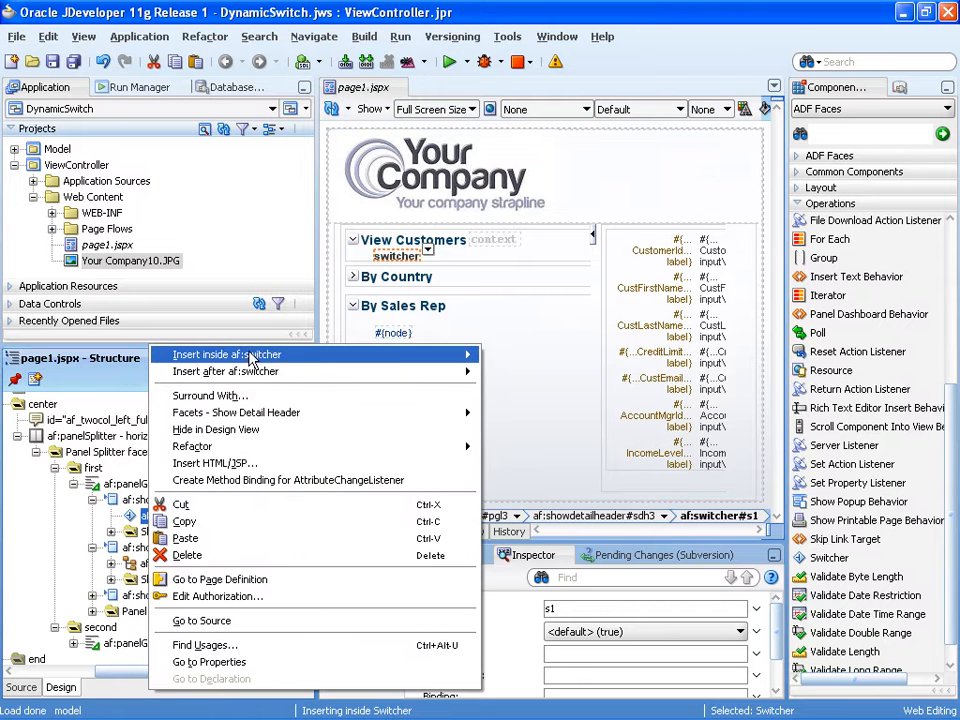
mouse_move(227, 354)
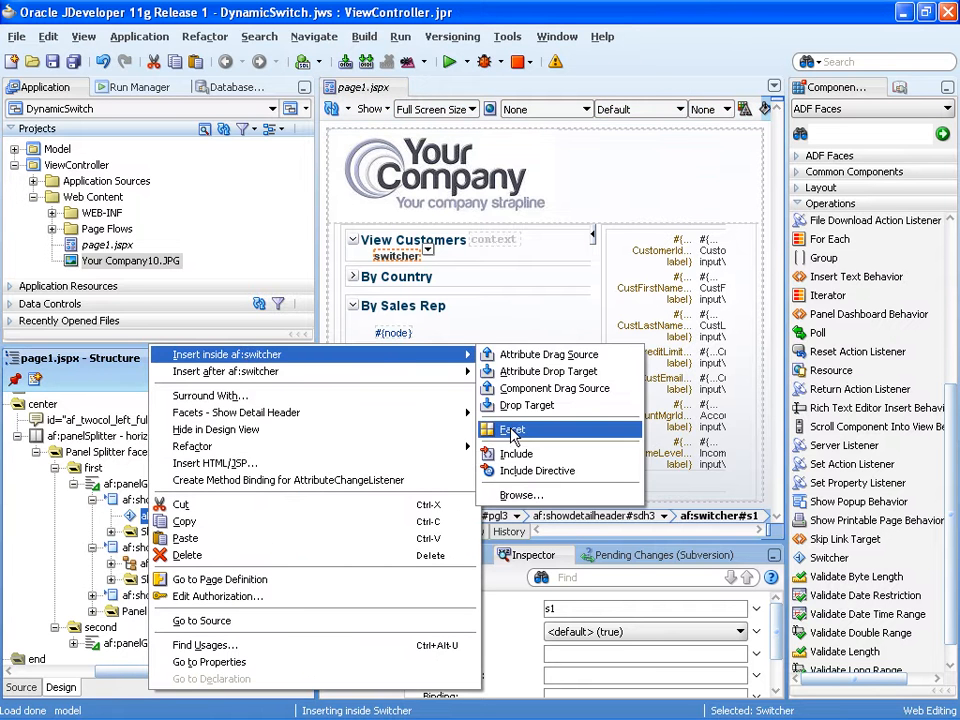
left_click(512, 429)
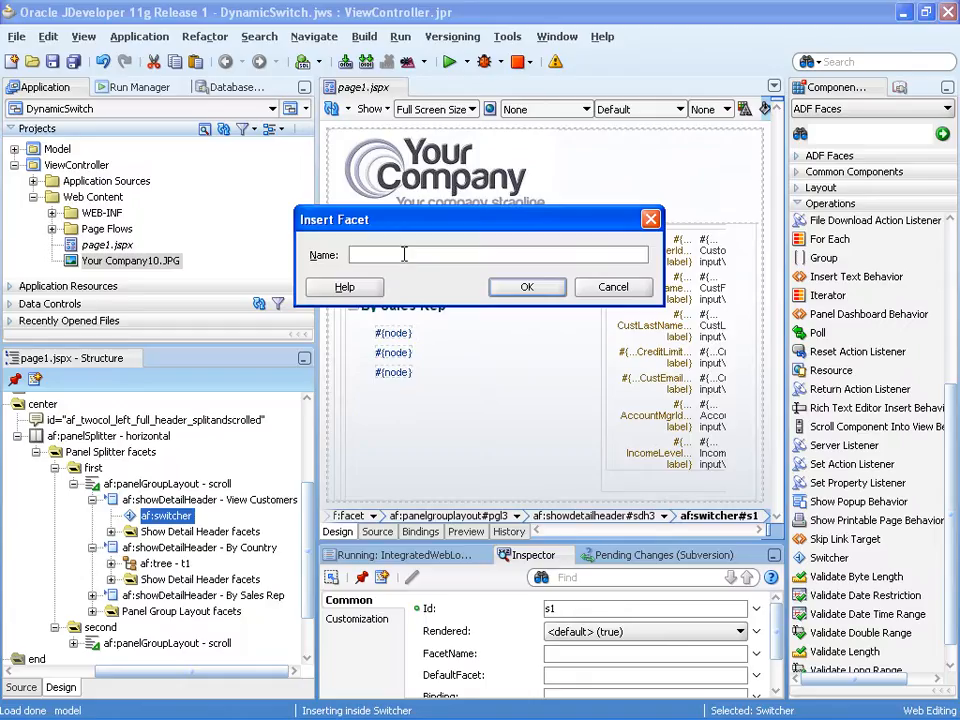
type("country")
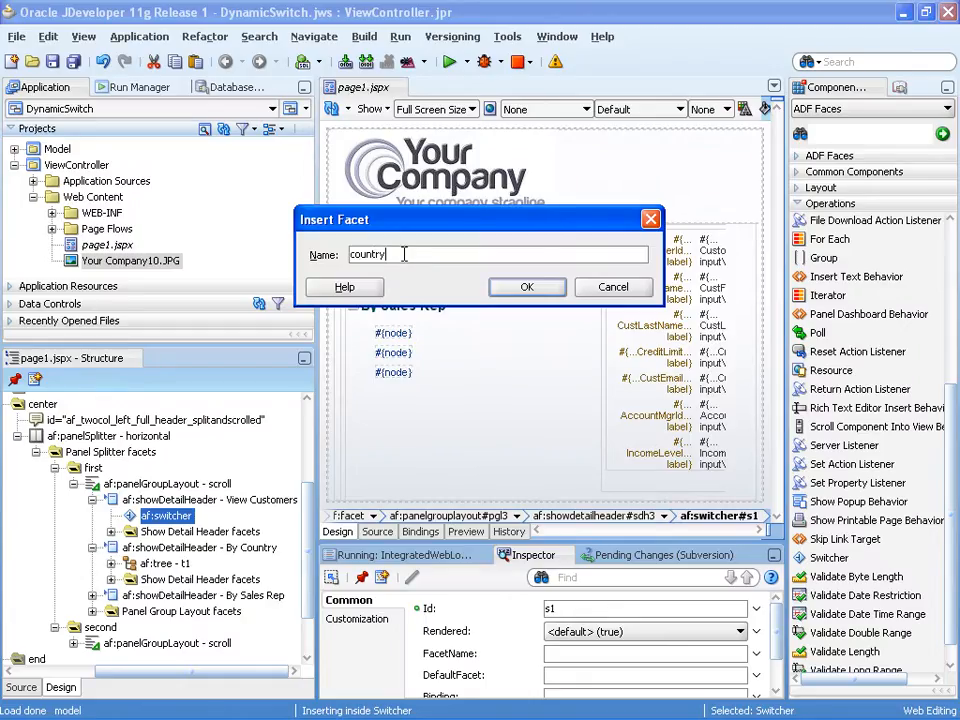
left_click(527, 287)
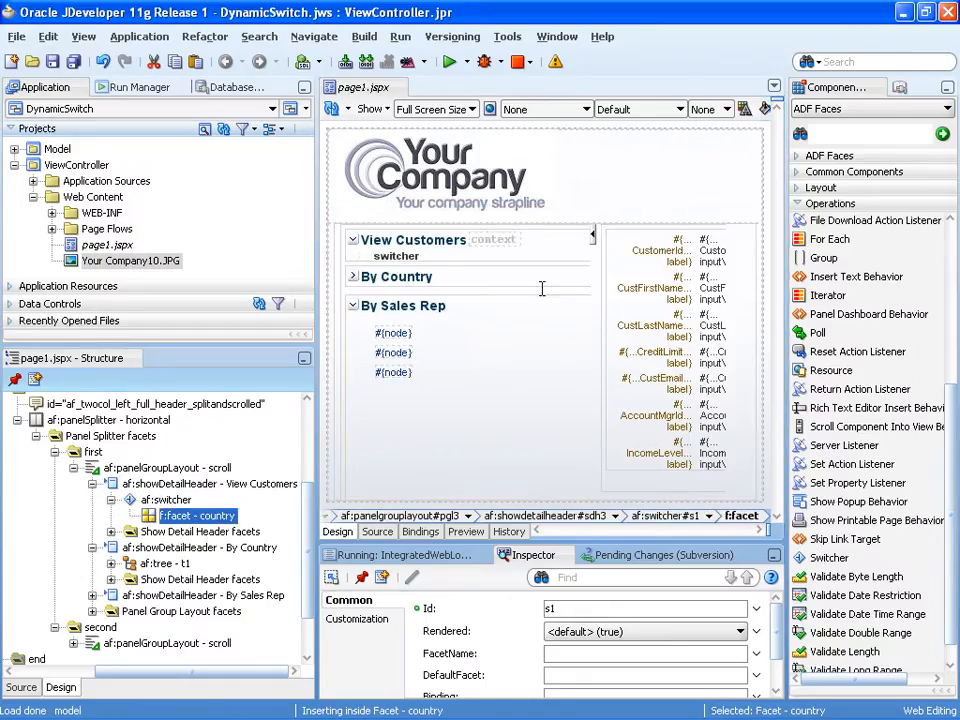
Step: Insert a second facet named 'rep' inside the switcher
left_click(167, 515)
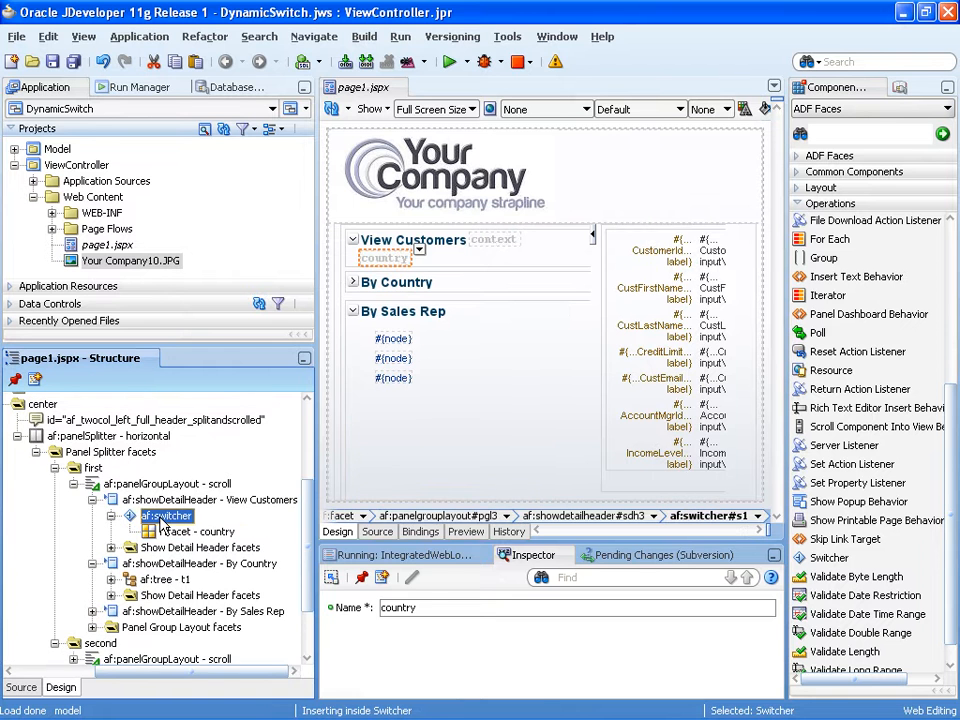
right_click(167, 515)
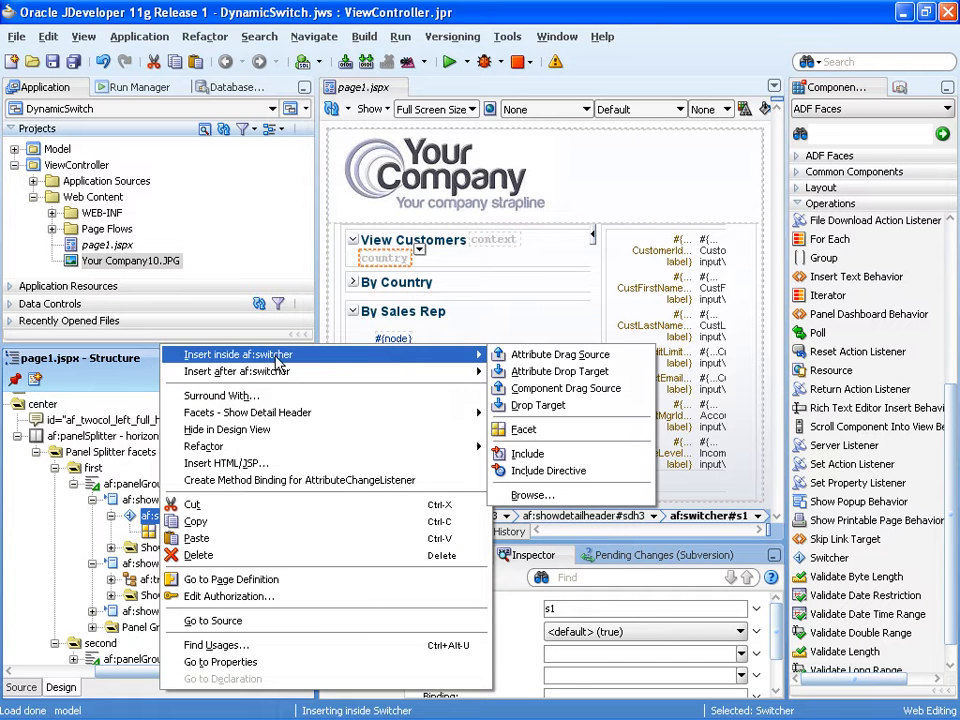
left_click(523, 429)
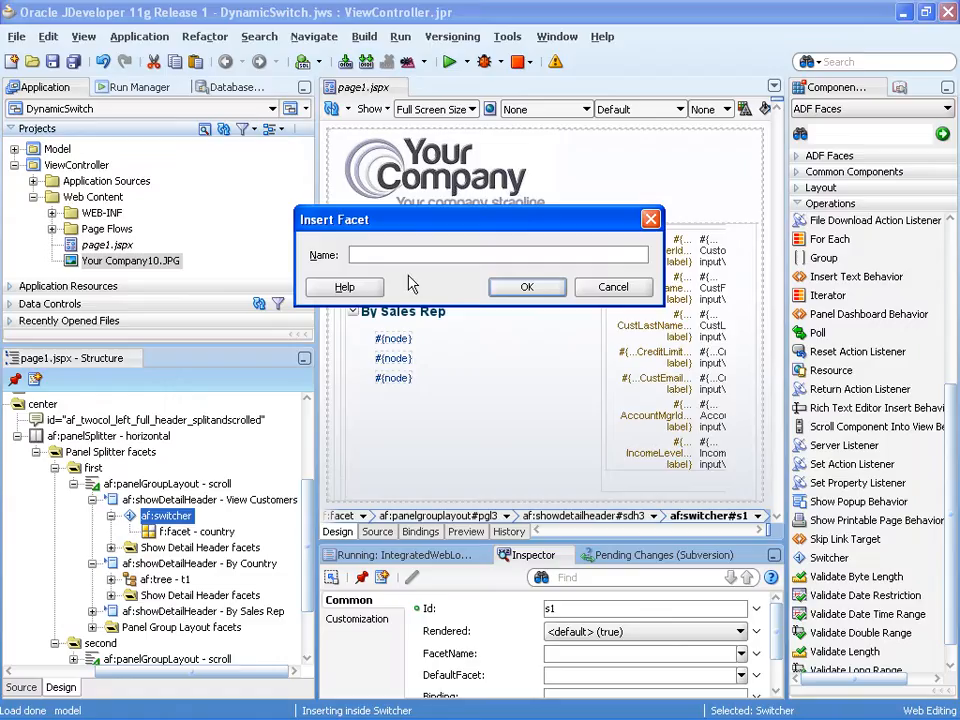
type("rep")
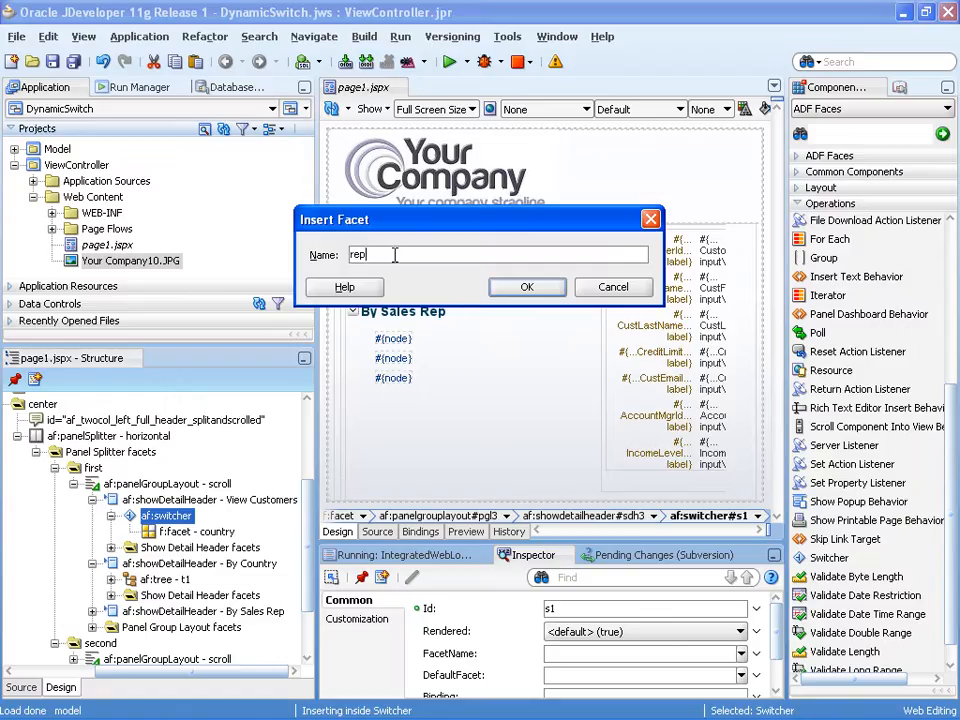
left_click(527, 287)
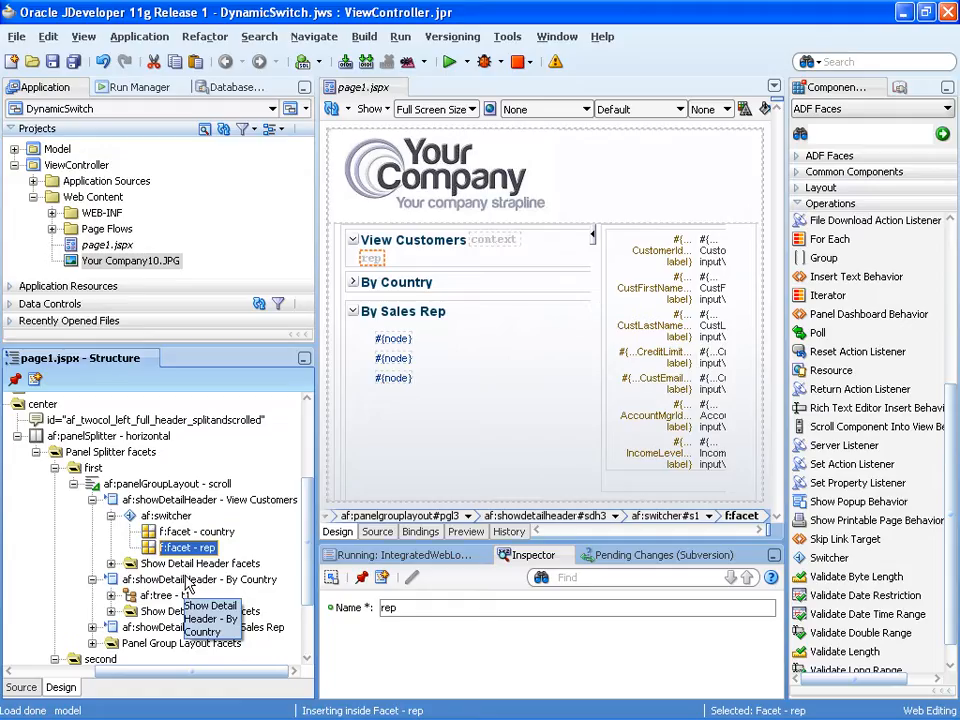
Step: Move the By Country tree t1 into the switcher's country facet
left_click(170, 595)
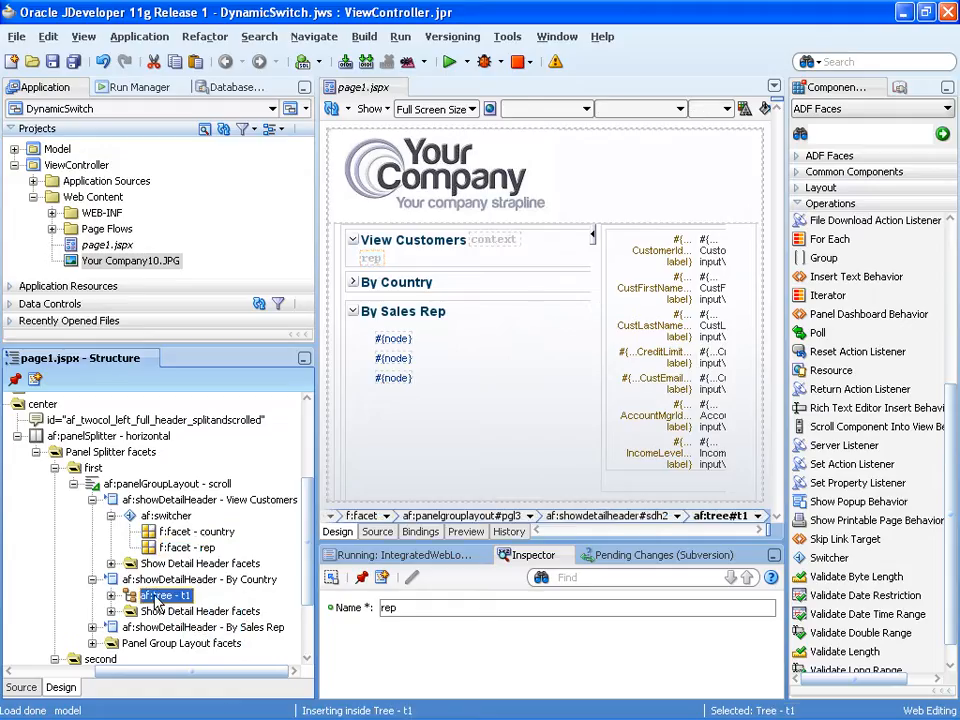
left_click(198, 531)
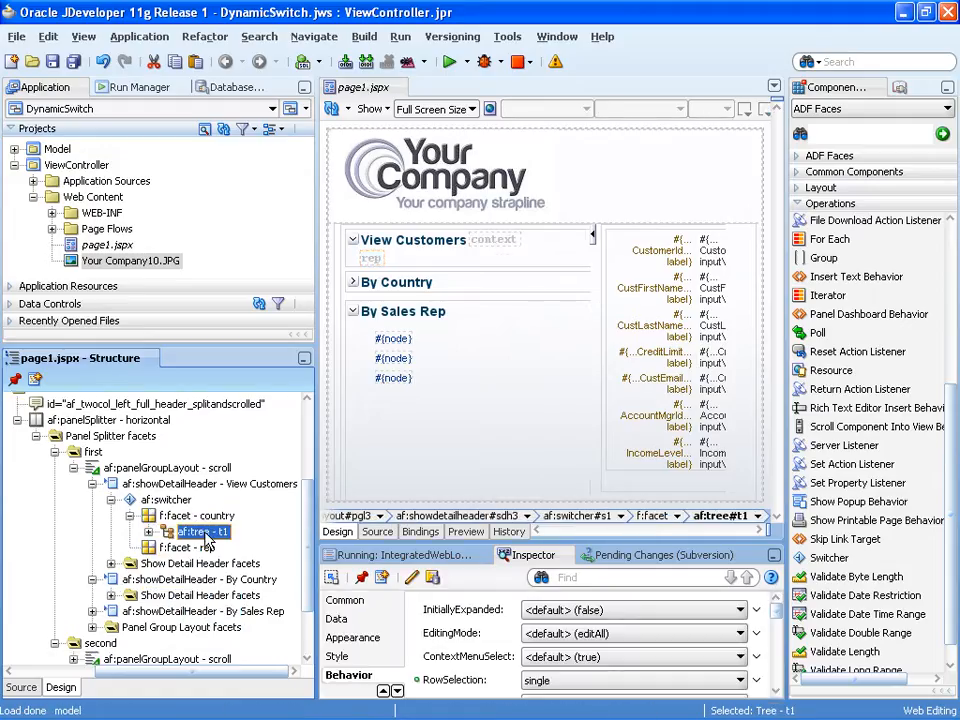
left_click(200, 544)
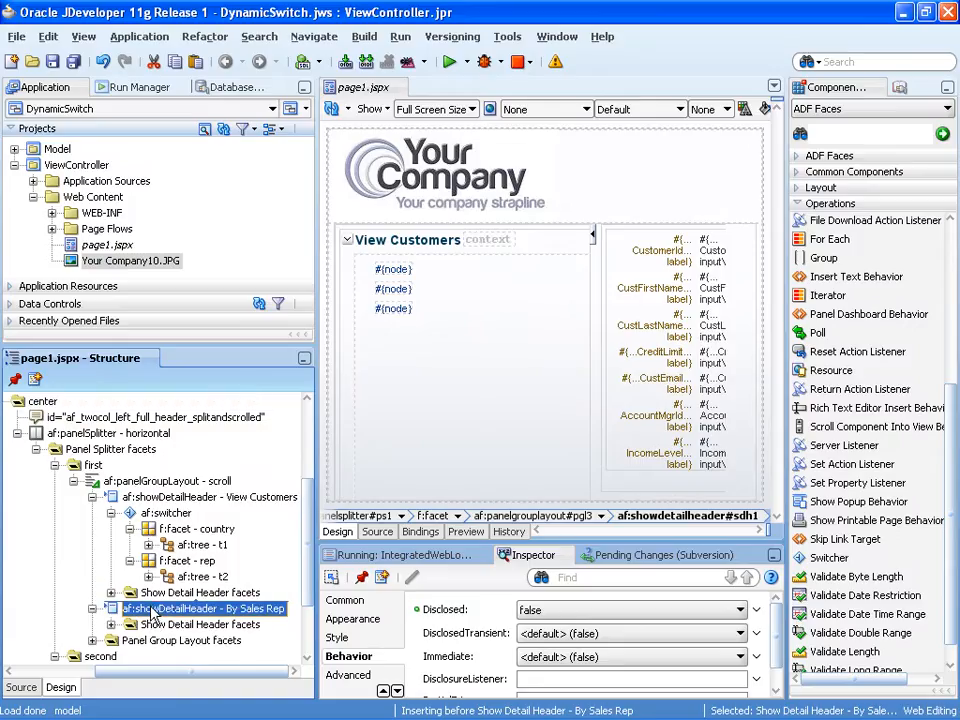
Step: Bring up the context menu of the By Sales Rep showDetailHeader to delete it
right_click(205, 608)
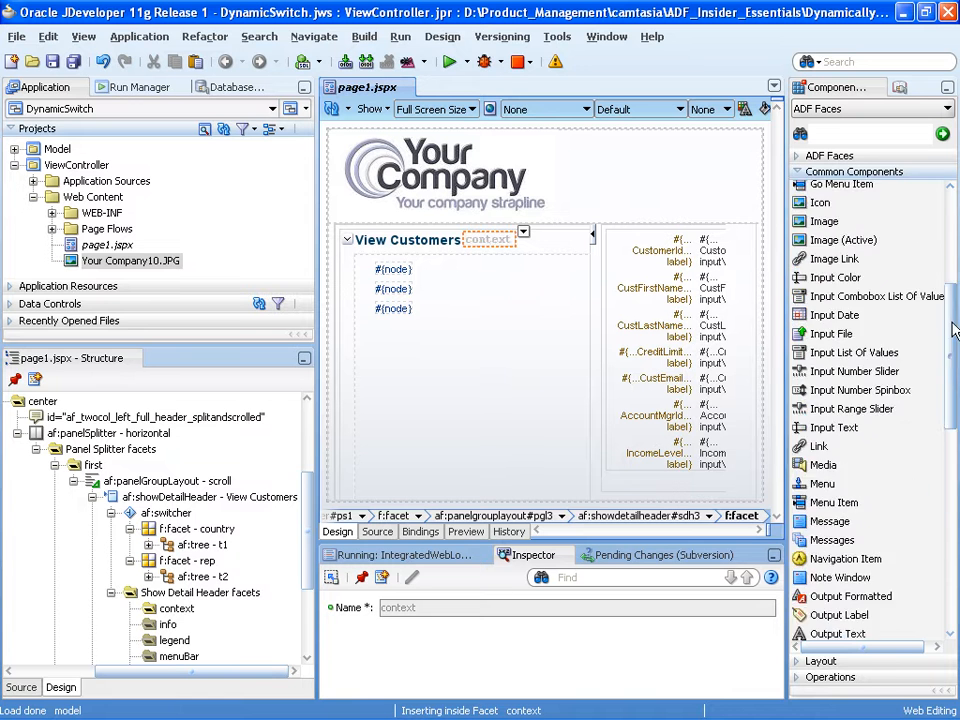
Step: Create a static list with items View by Country/country and View by Sales Rep/rep
scroll("down", 3)
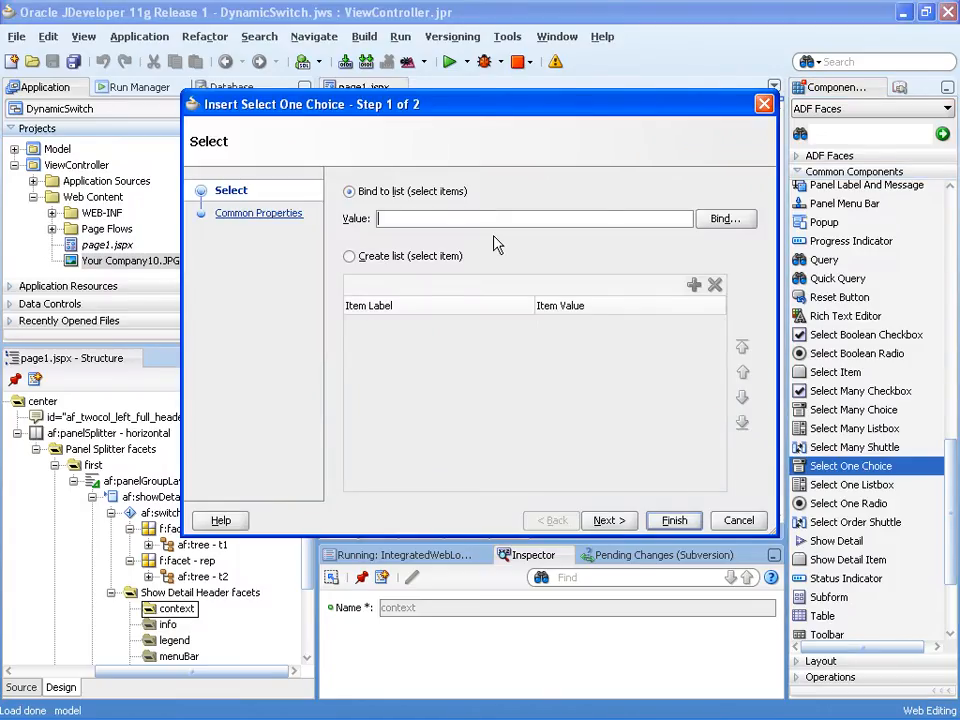
left_click(349, 256)
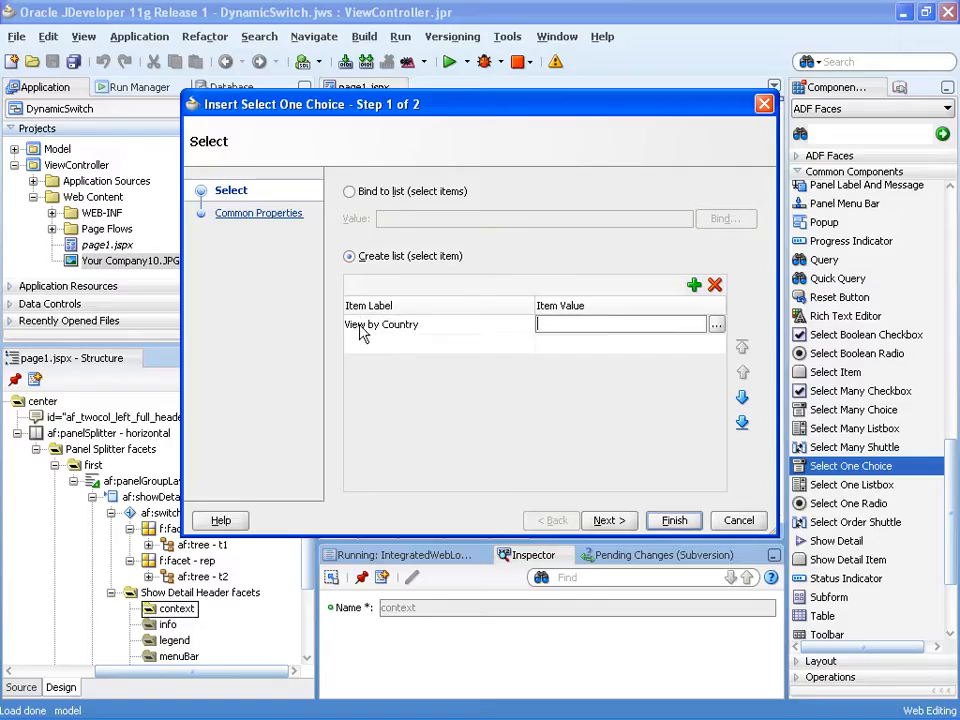
type("country")
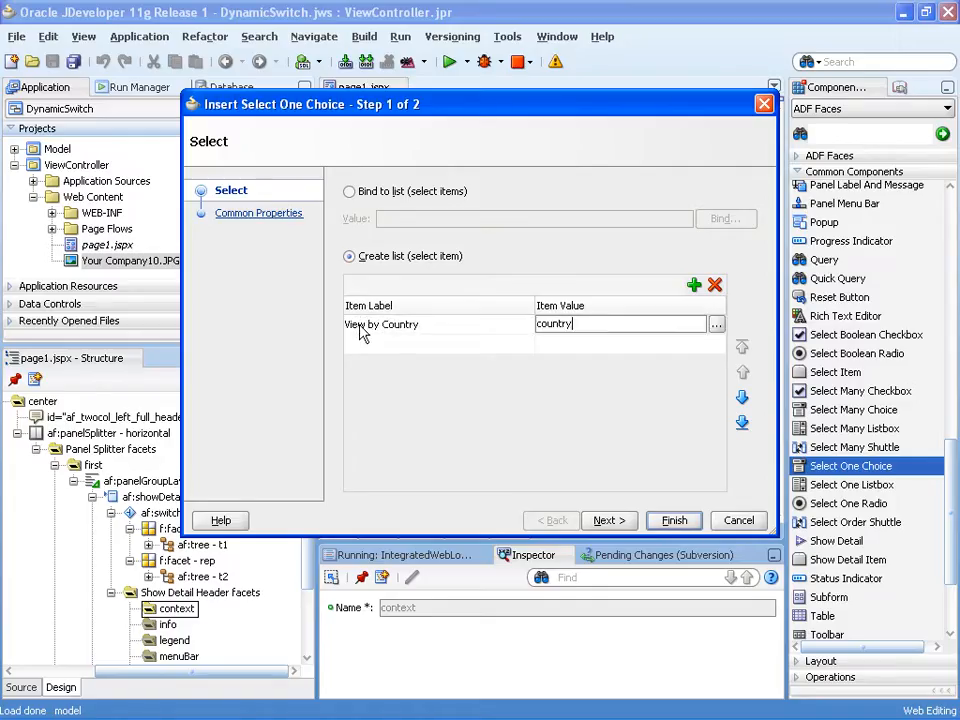
left_click(693, 285)
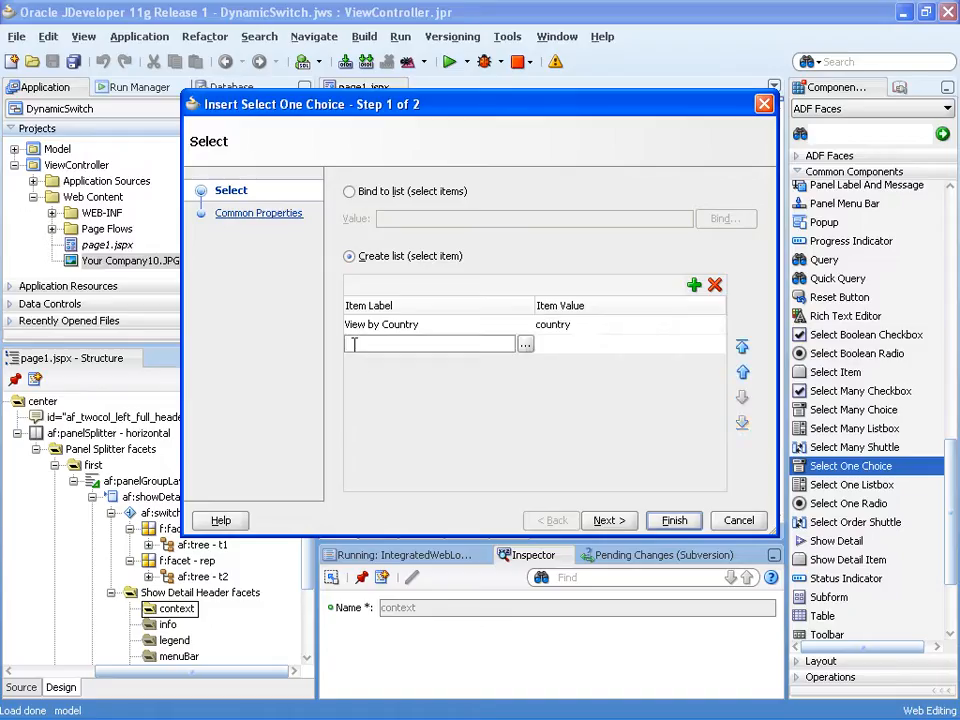
type("View by S")
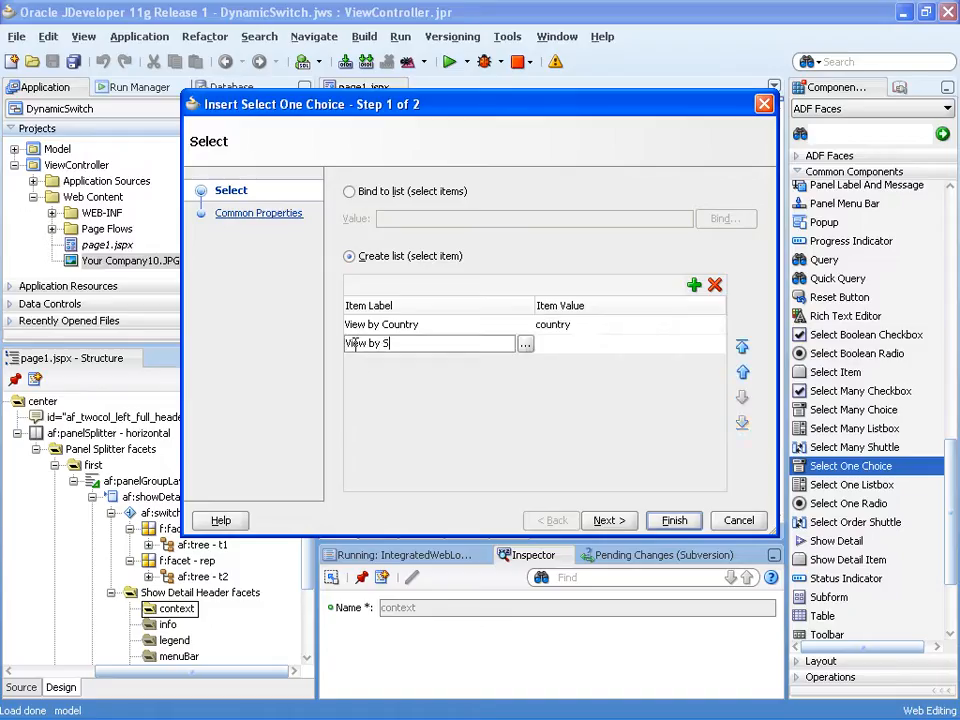
type("ales Rep")
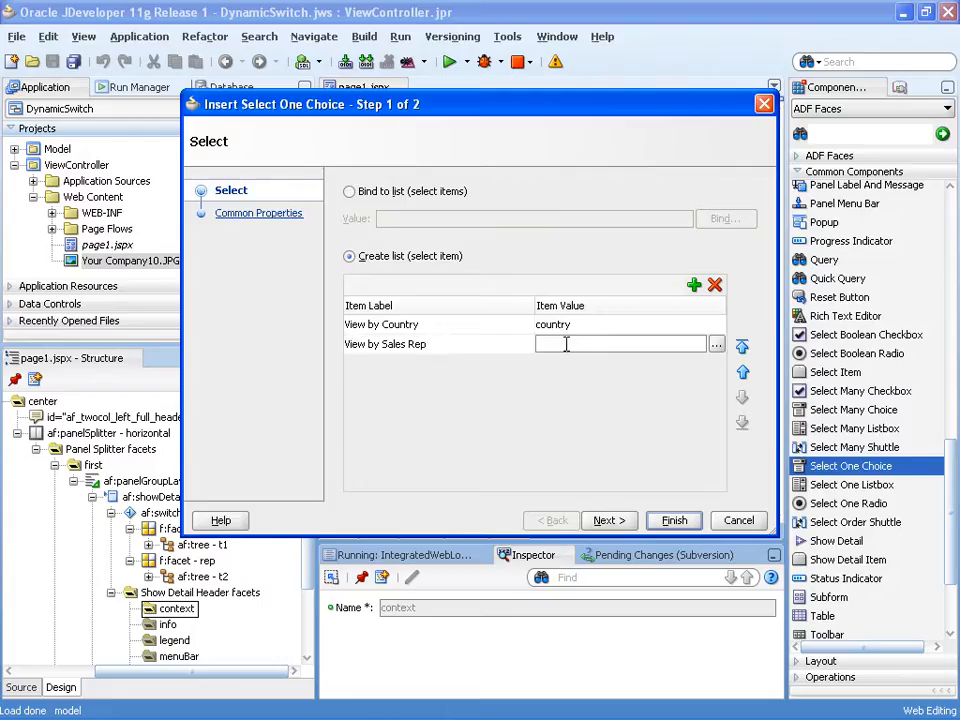
type("rep")
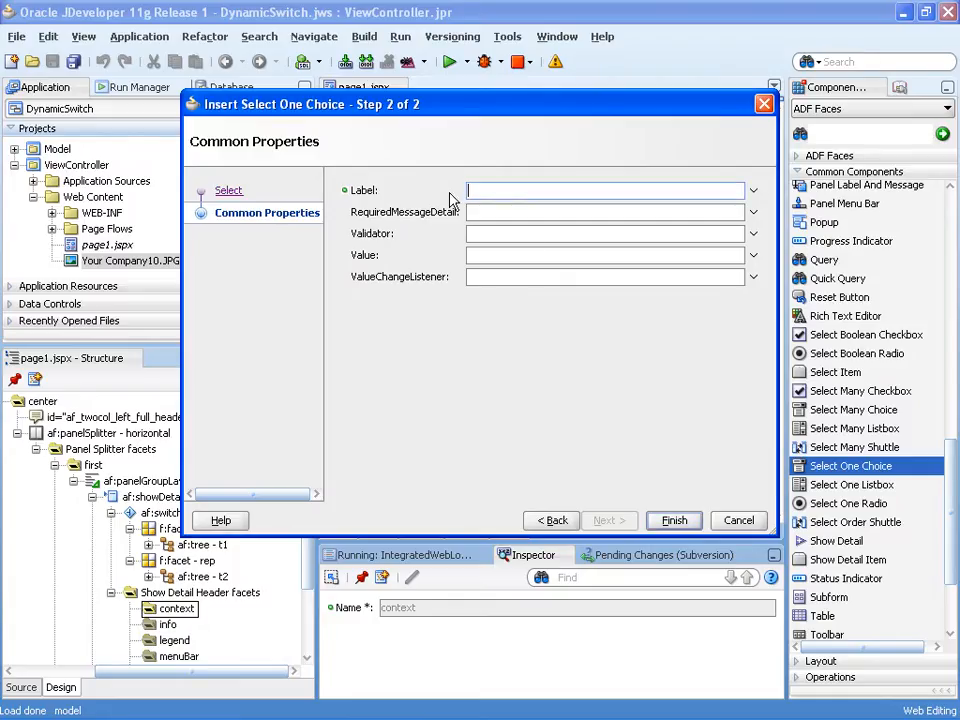
Step: Finish inserting the Select One Choice and set its Mode to compact
left_click(673, 520)
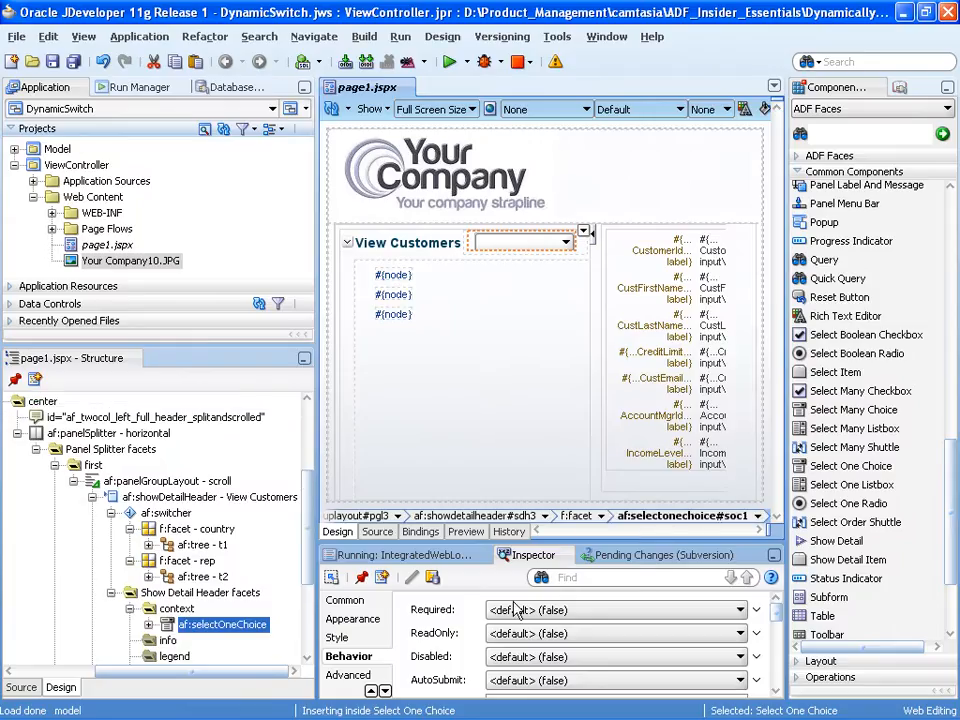
left_click(345, 600)
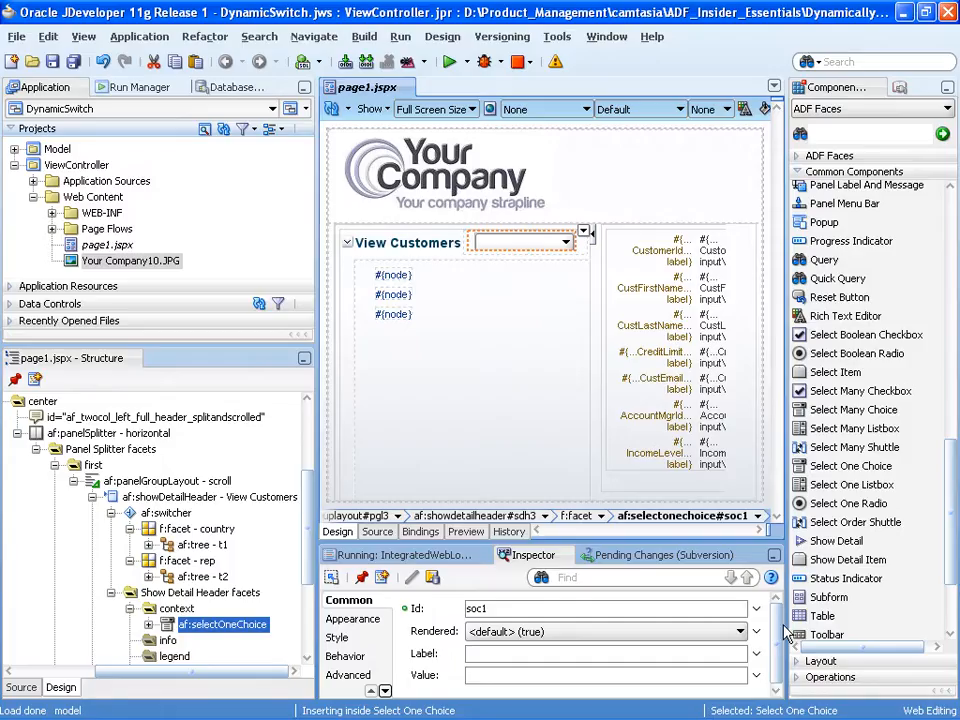
left_click(356, 618)
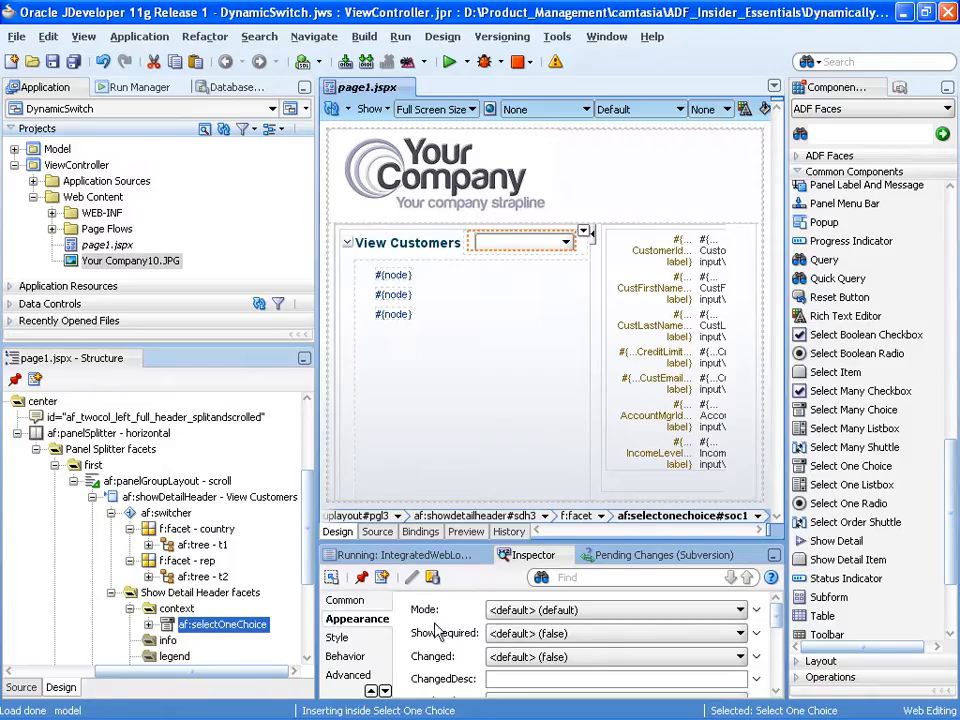
left_click(754, 632)
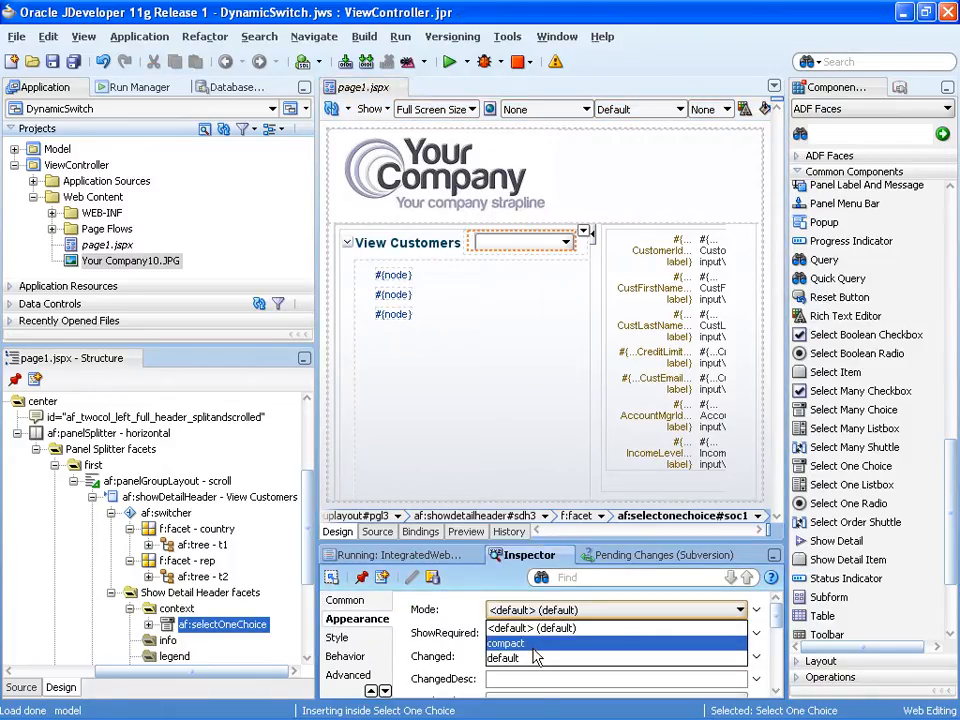
left_click(506, 643)
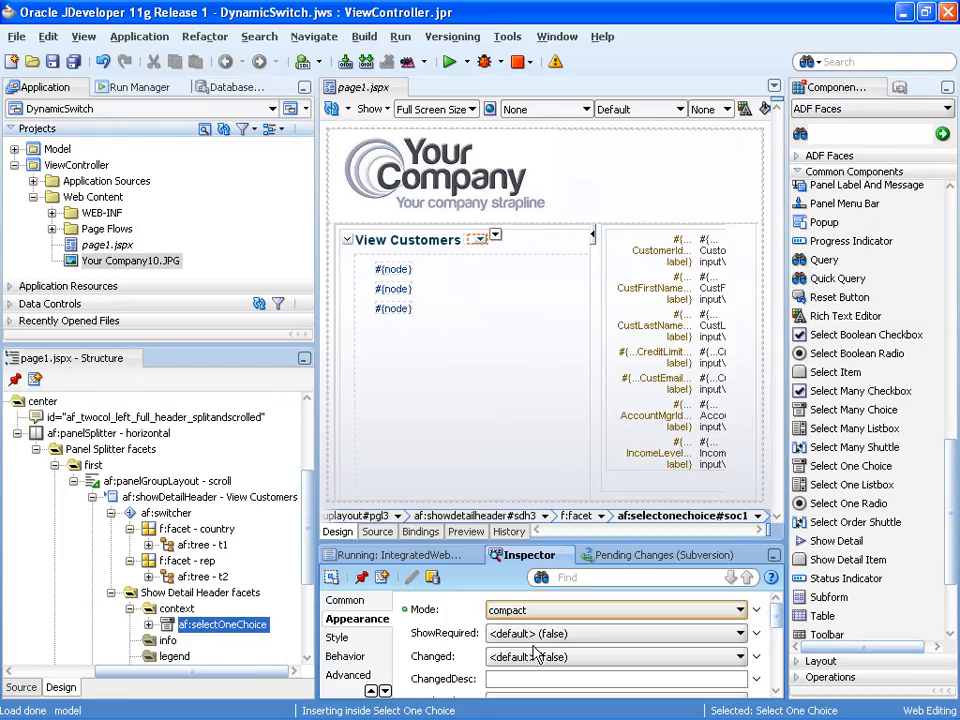
left_click(342, 599)
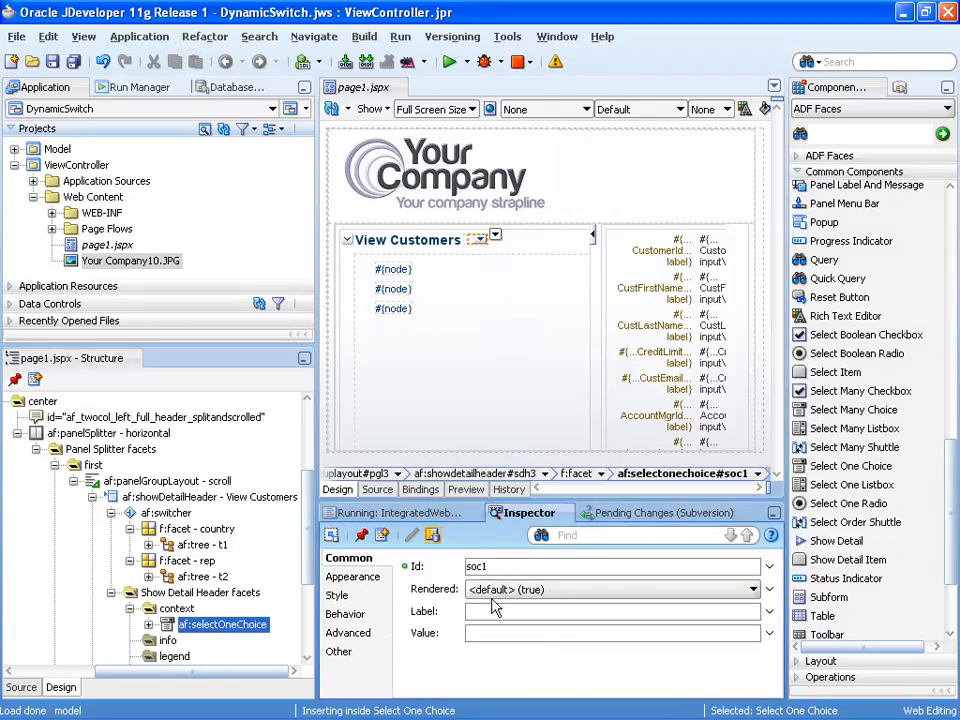
Step: Set the dropdown's Value to #{requestScope.dynamicPanel} via Expression Builder
left_click(769, 632)
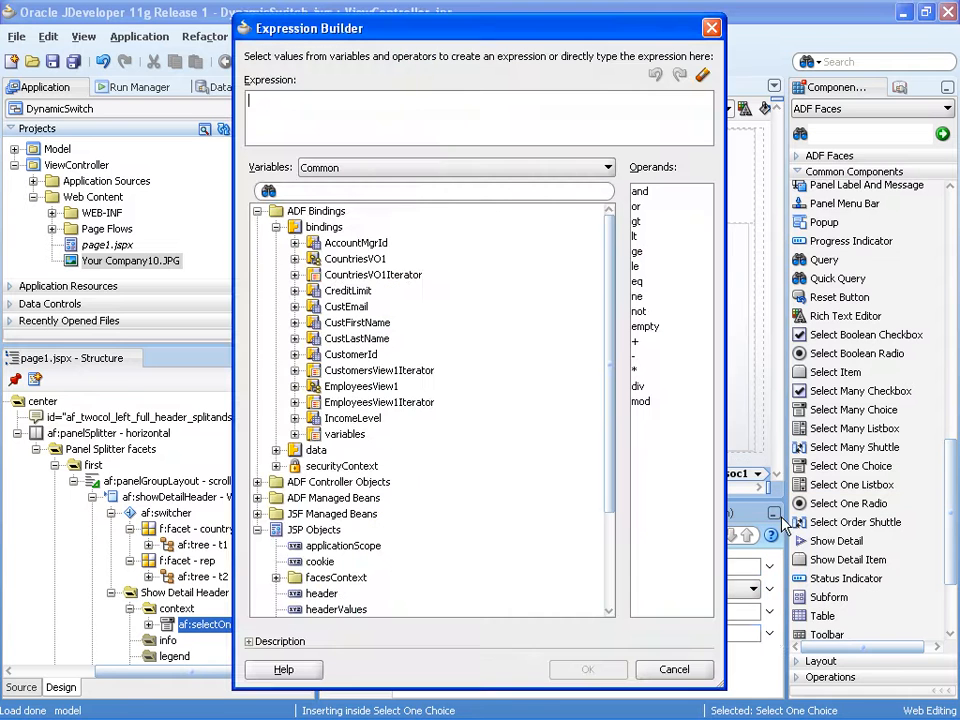
scroll("down", 3)
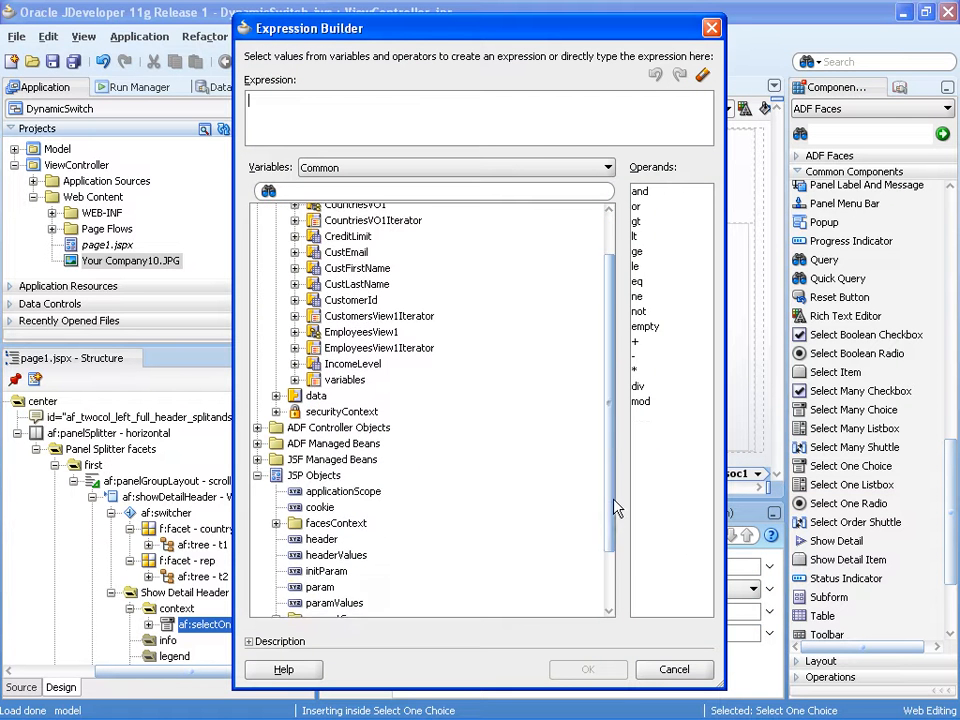
scroll("down", 3)
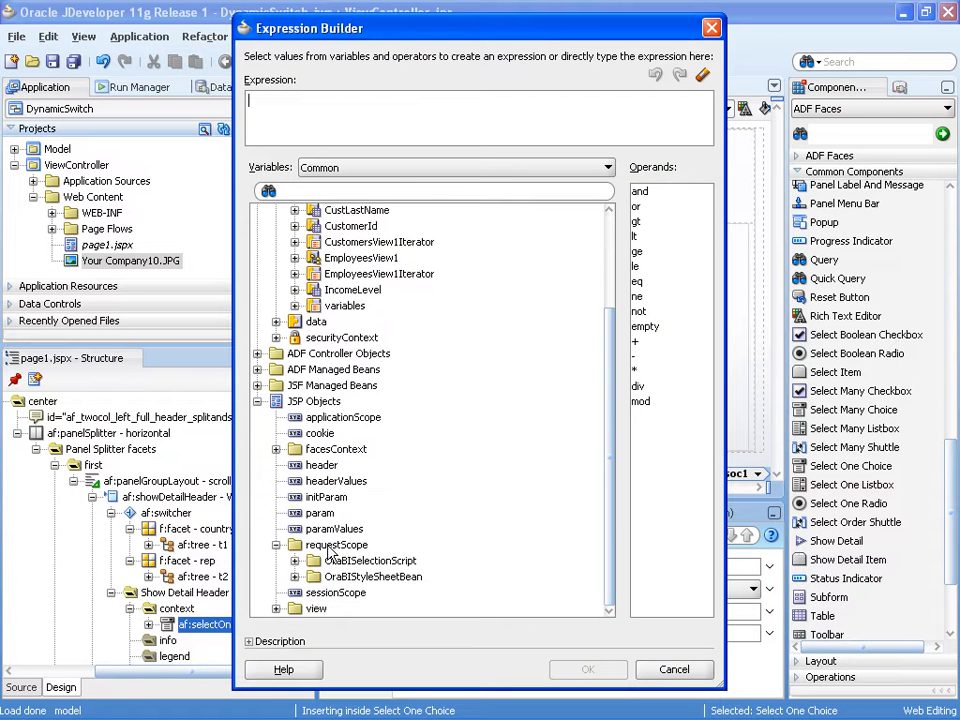
double_click(336, 544)
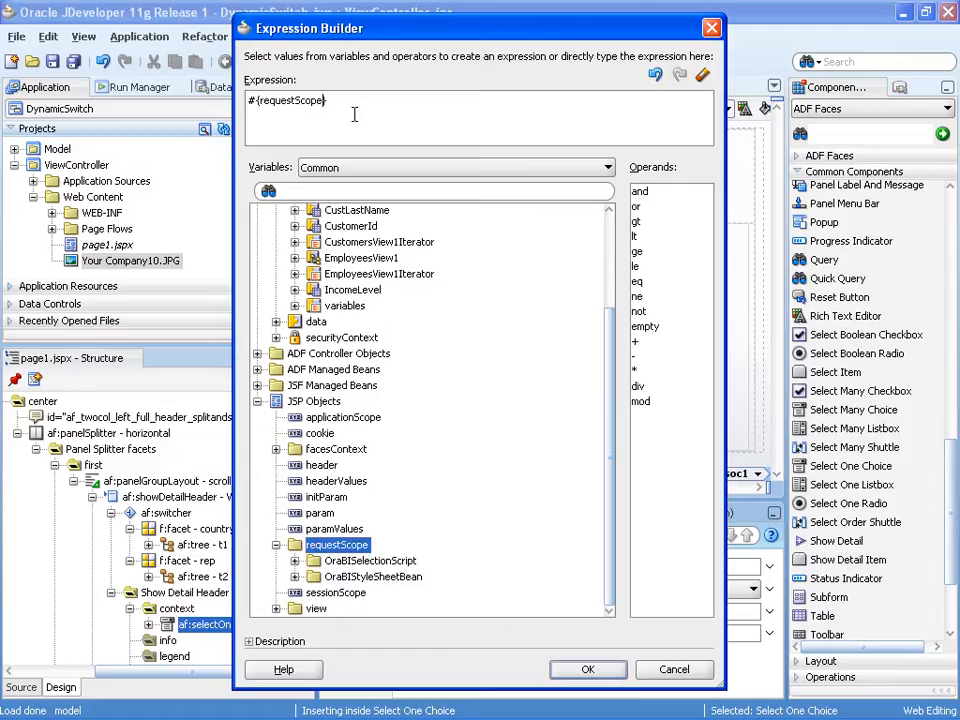
type(".")
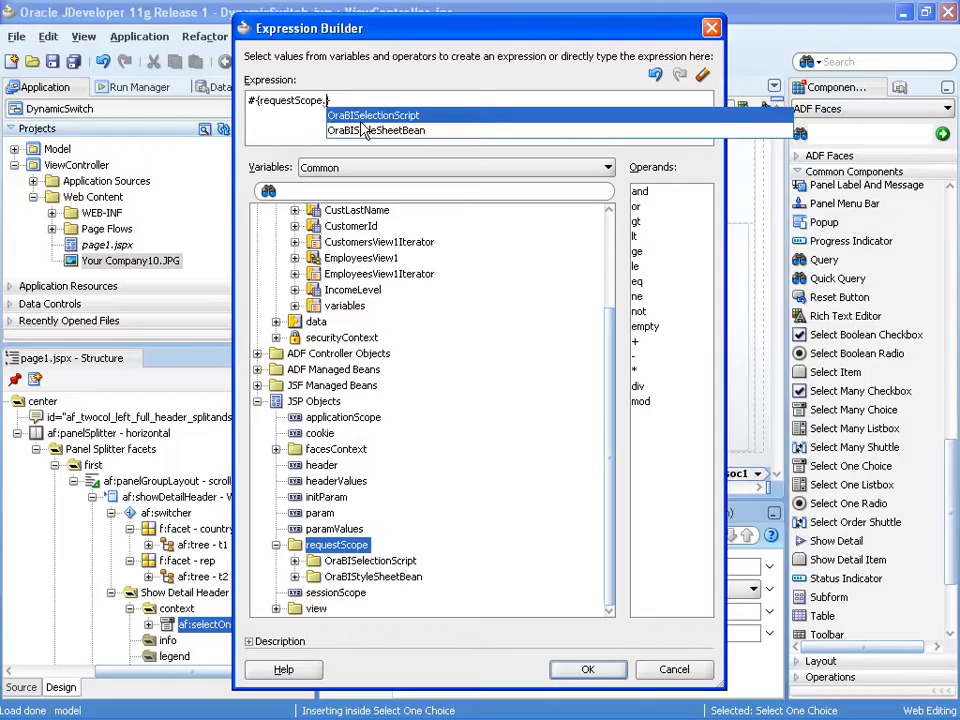
type("dynamic}")
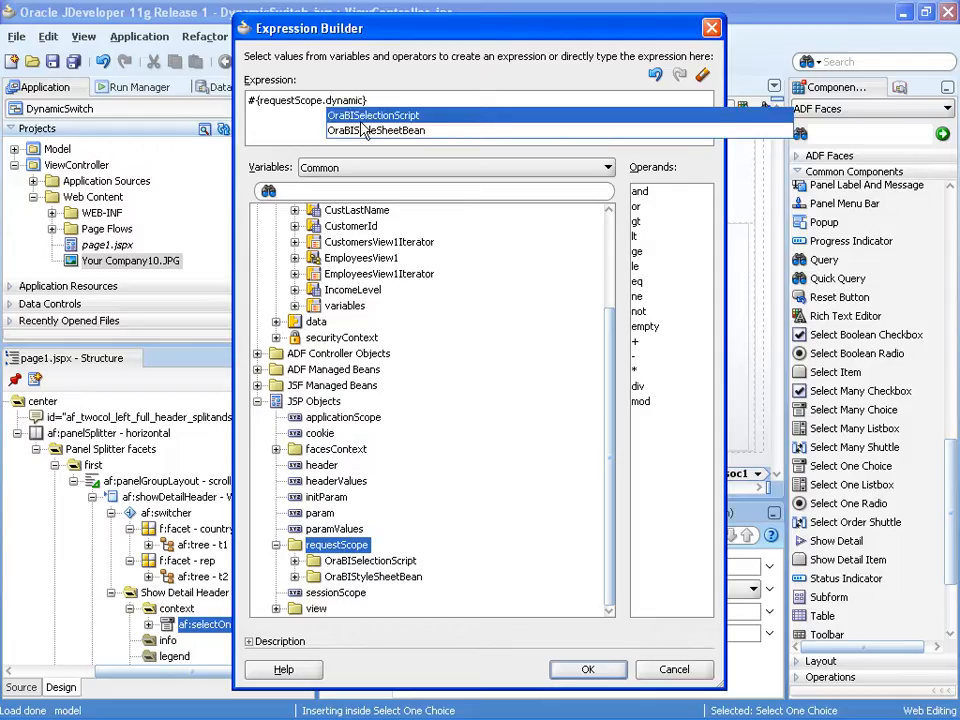
type("Panel")
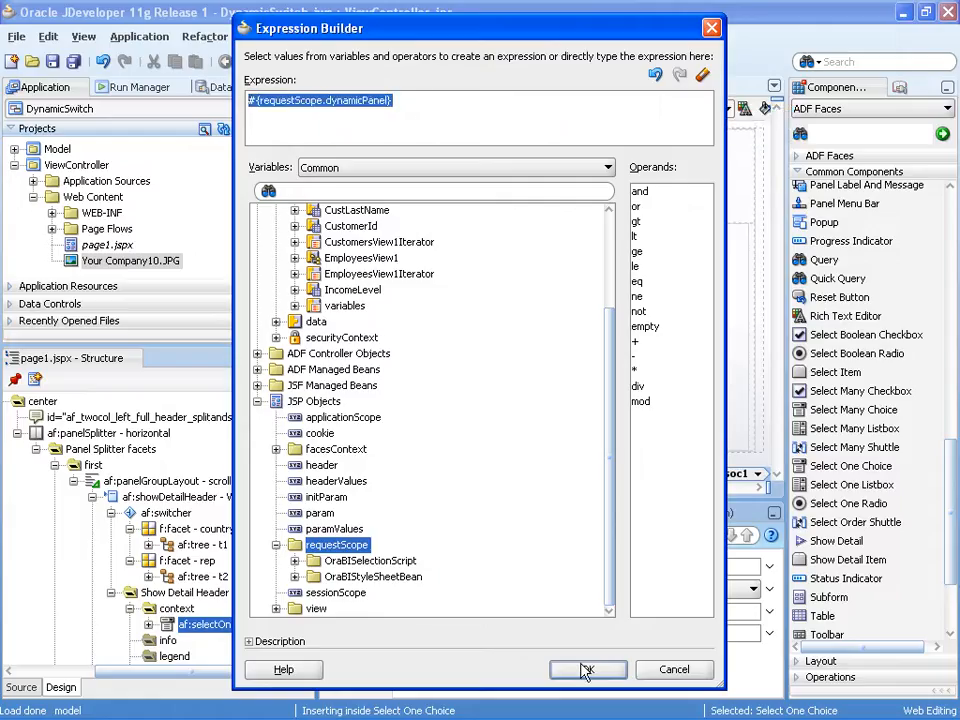
left_click(588, 669)
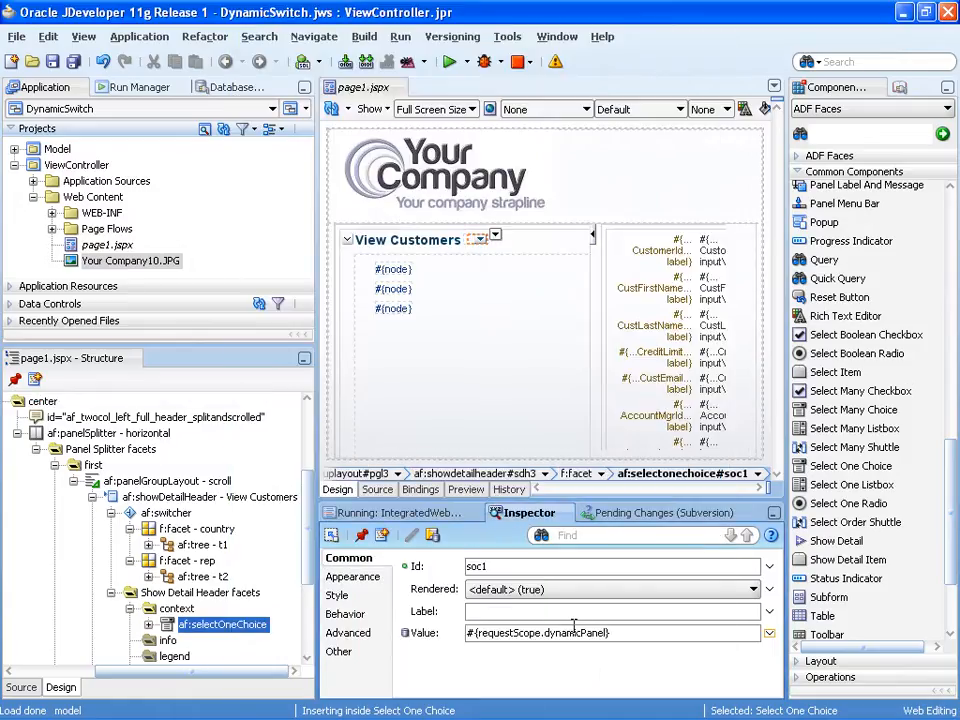
Step: Set the switcher's DefaultFacet to country and FacetName to #{requestScope.dynamicPanel}
left_click(169, 512)
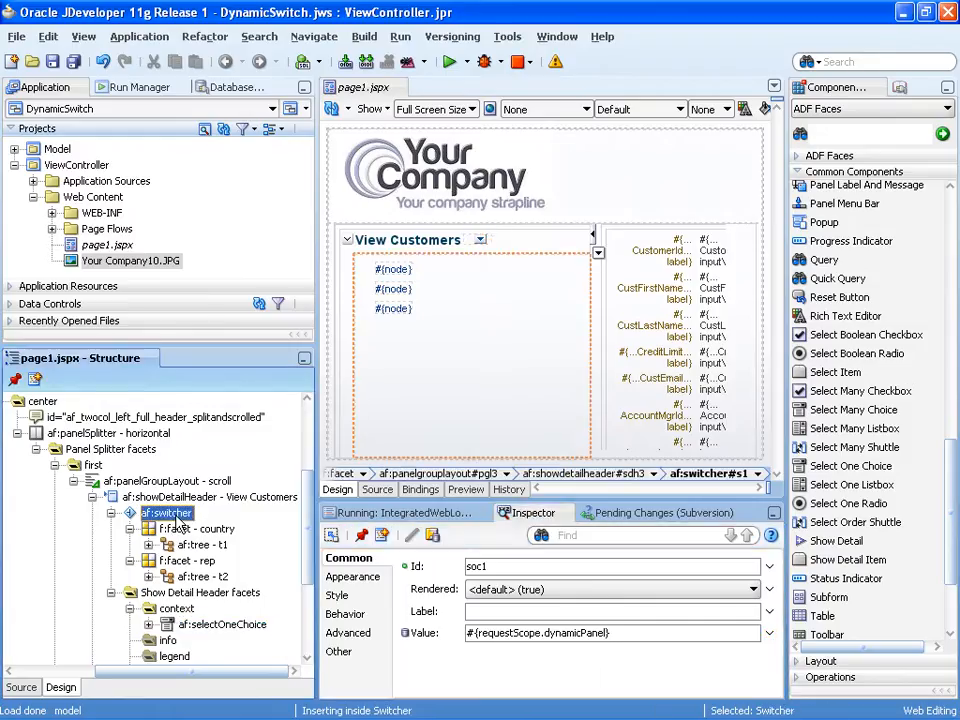
left_click(168, 512)
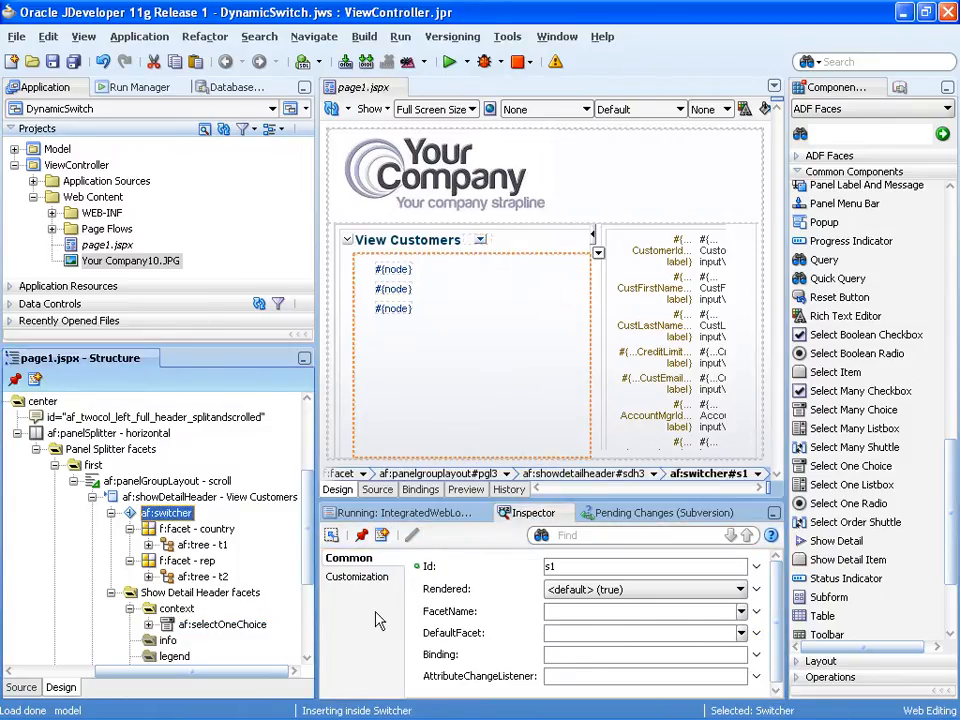
left_click(756, 632)
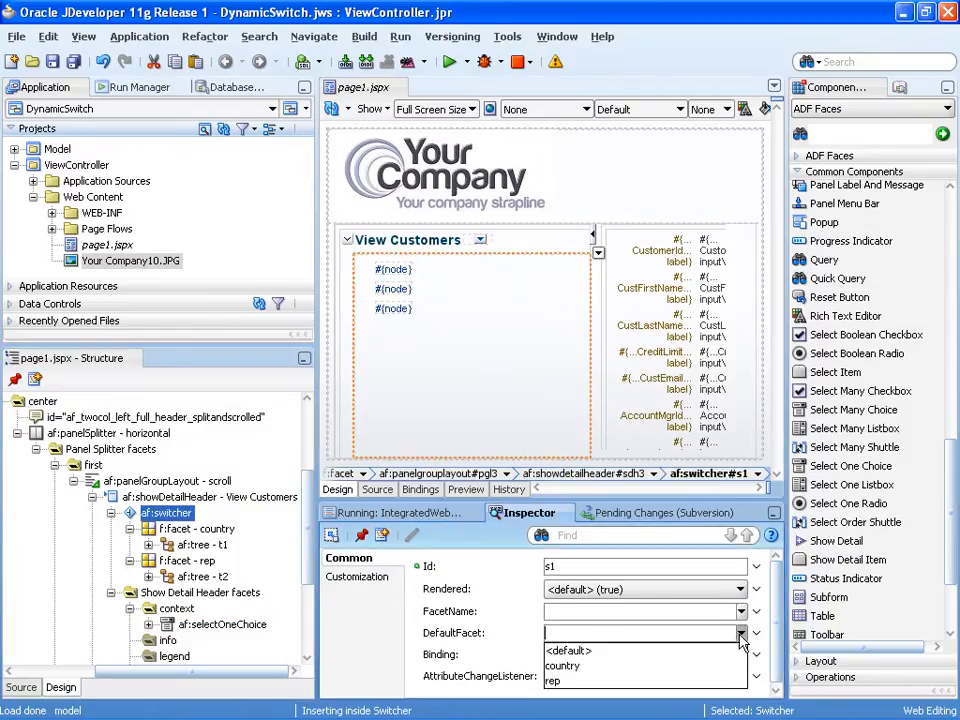
left_click(561, 665)
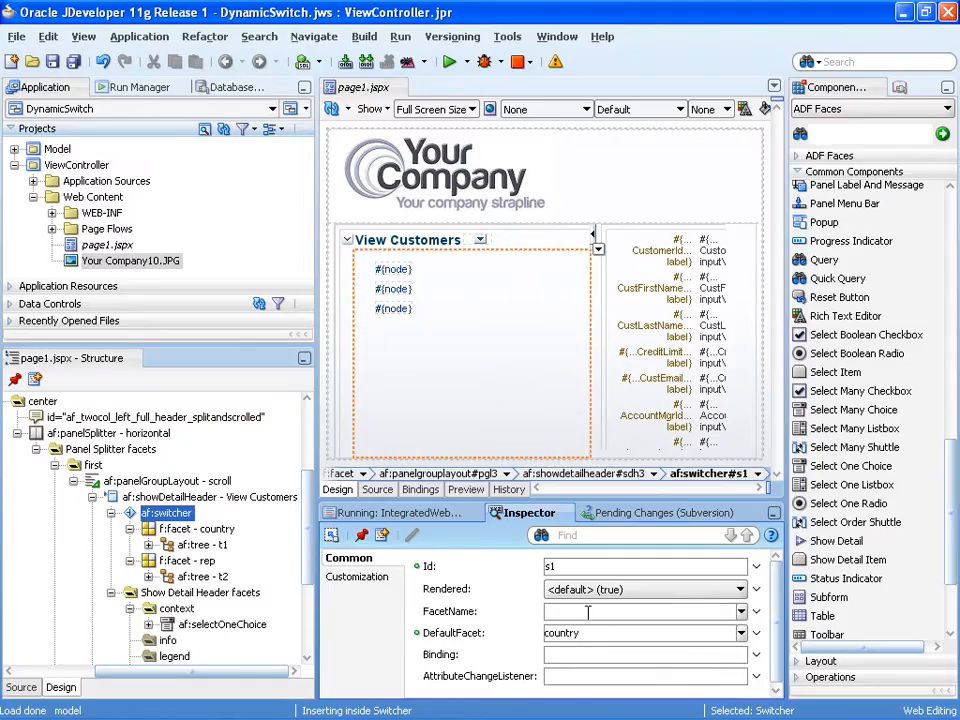
type("#{requestScope.dynamicPanel}")
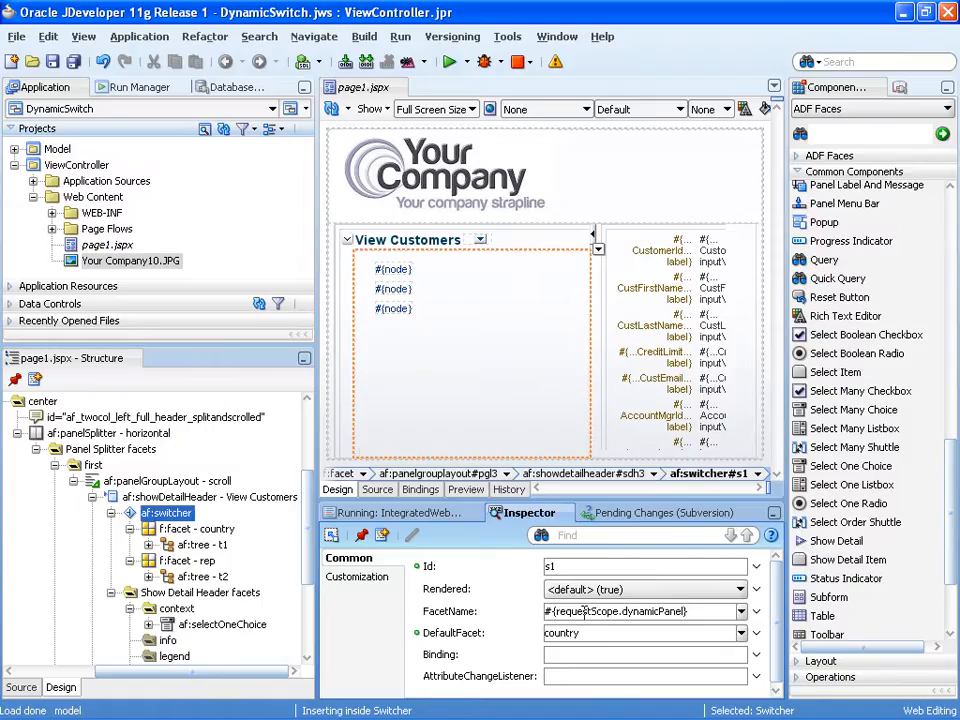
left_click(225, 608)
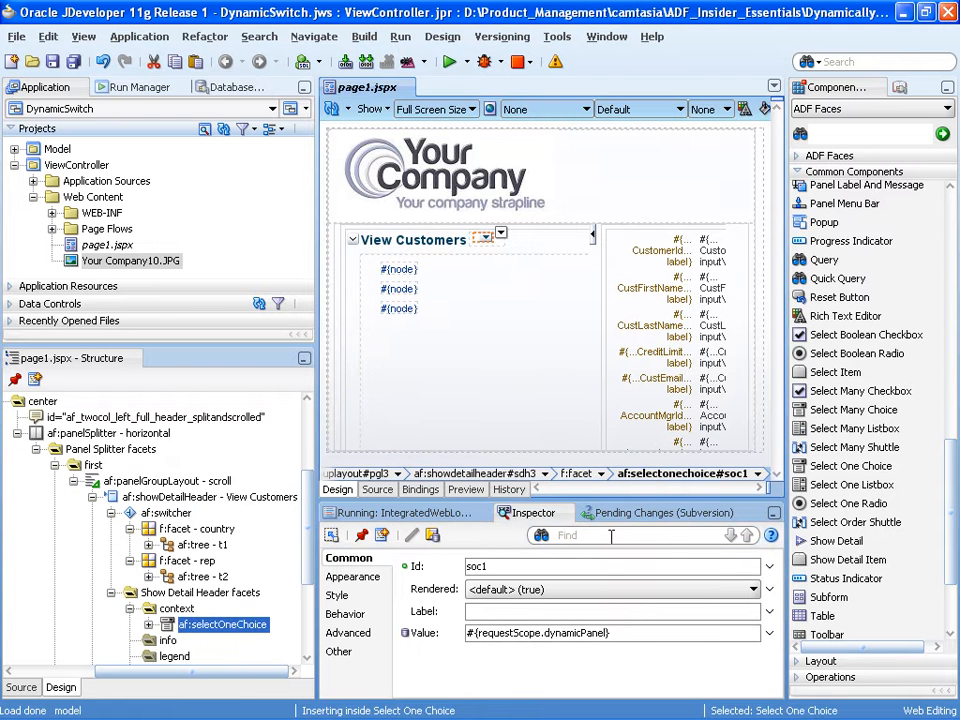
Step: Set the dropdown's AutoSubmit to true, found by searching 'auto'
type("auto")
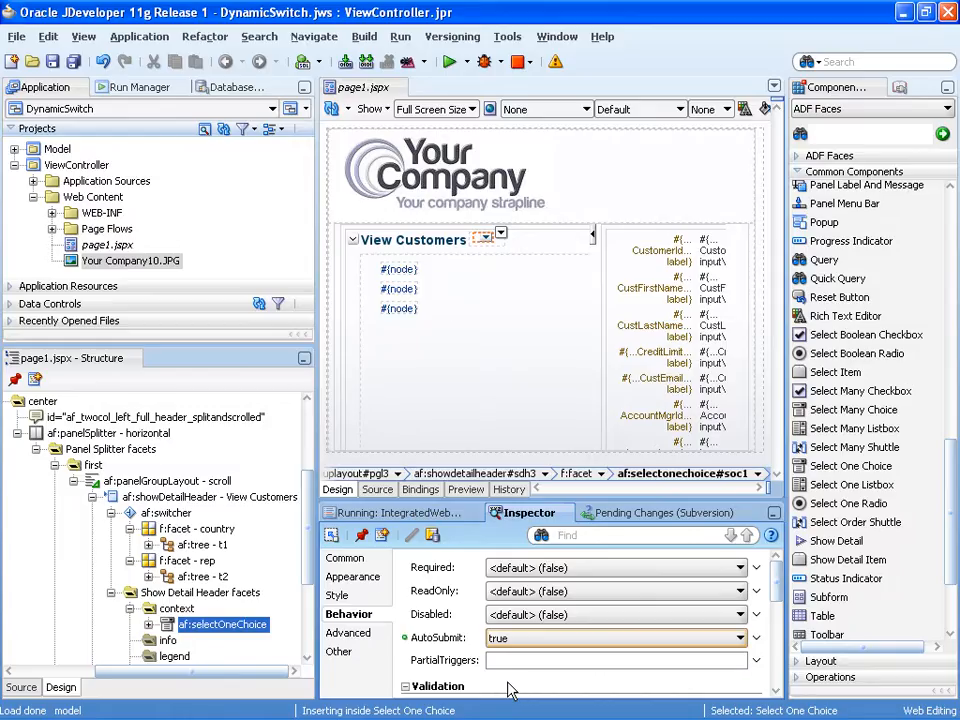
mouse_move(180, 497)
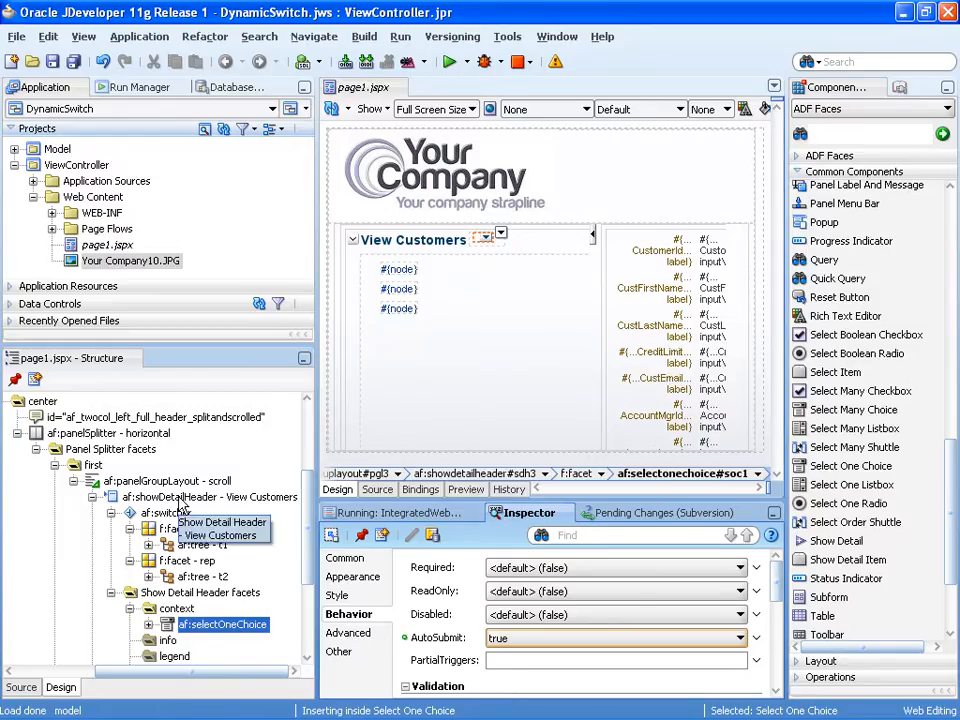
left_click(210, 497)
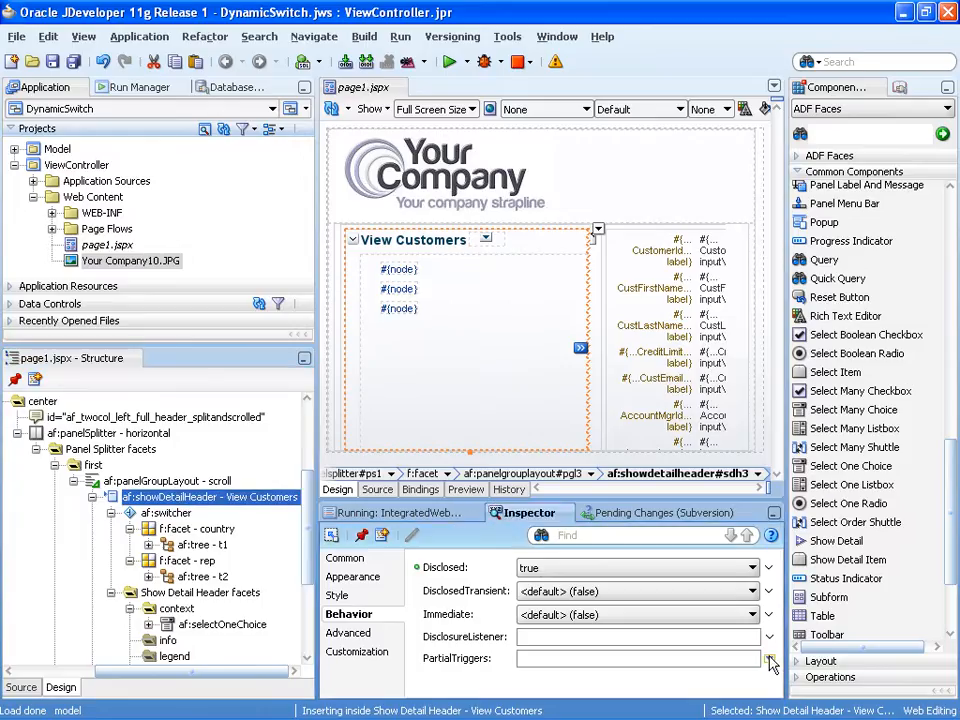
Step: Add selectOneChoice soc1 to the View Customers header's PartialTriggers and save all
left_click(770, 658)
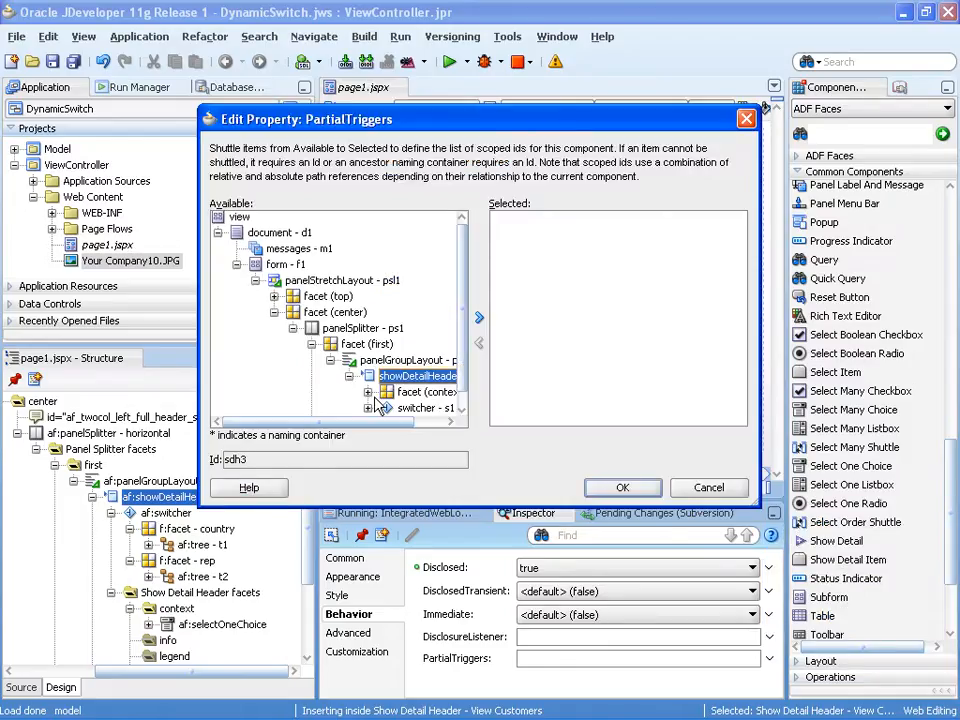
left_click(435, 408)
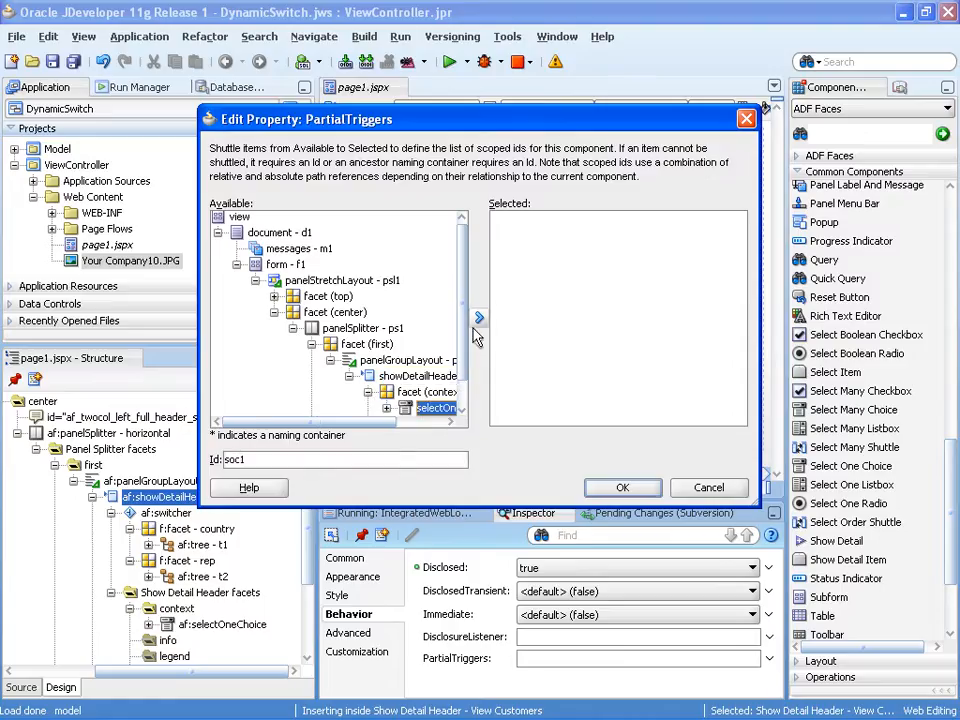
left_click(479, 317)
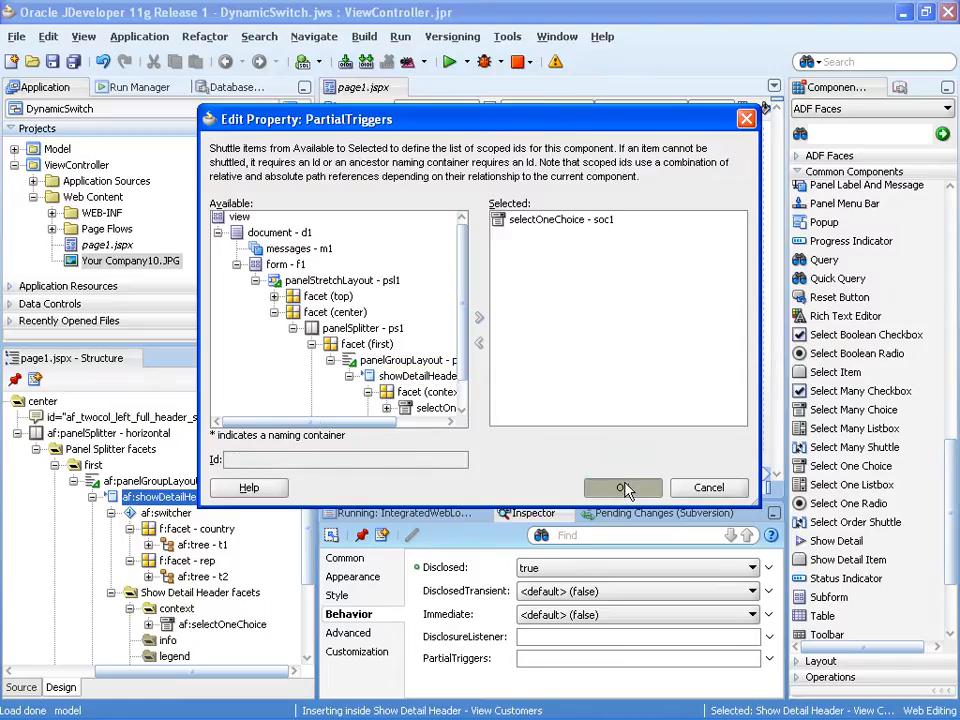
left_click(622, 487)
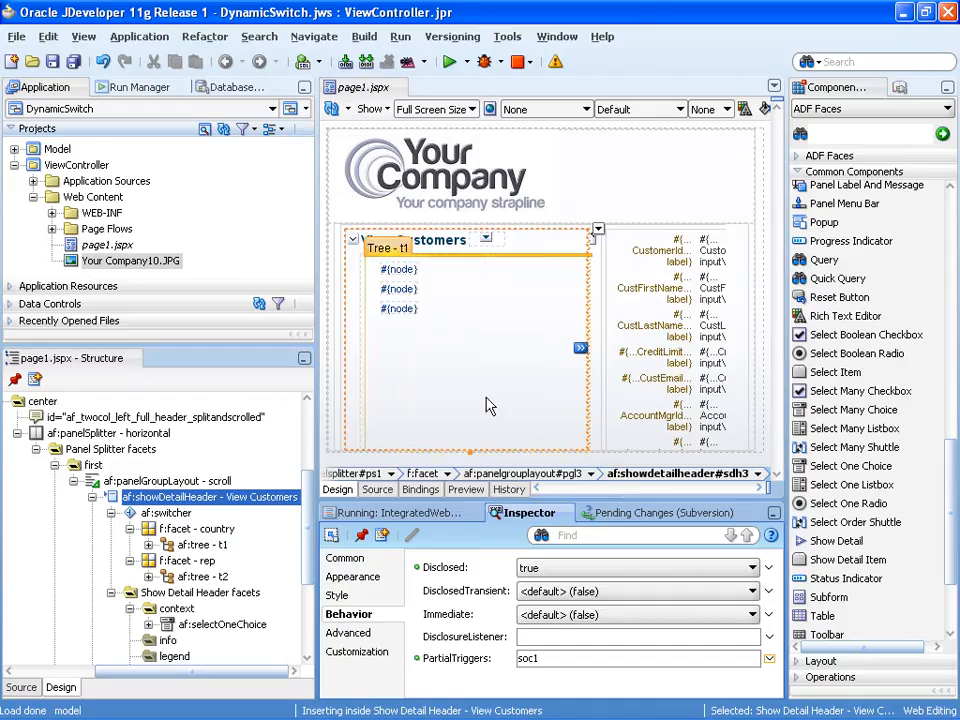
left_click(73, 62)
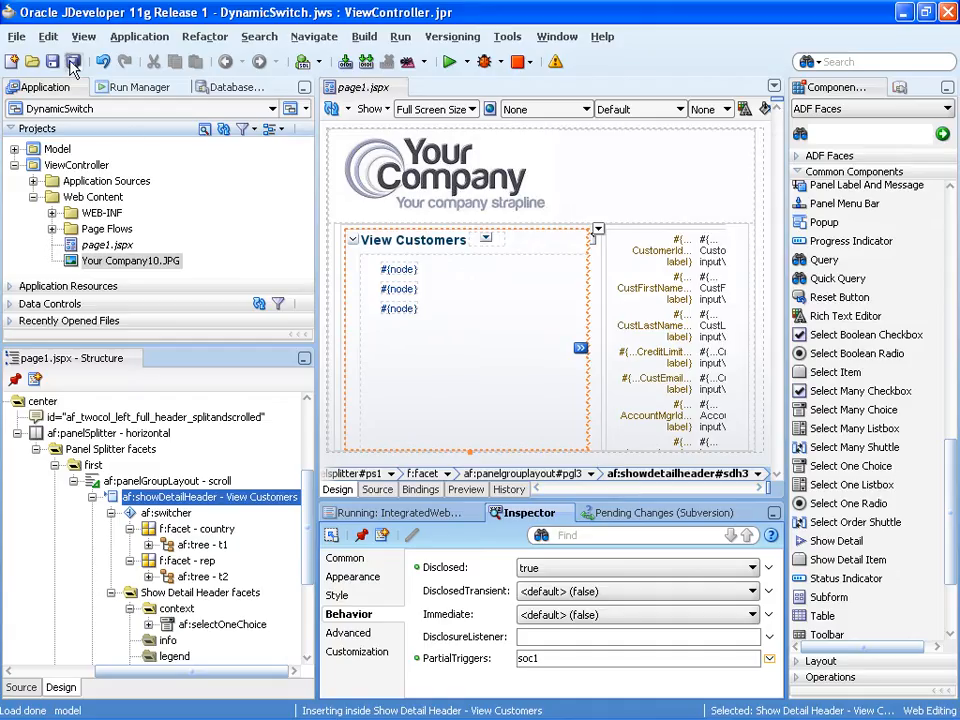
mouse_move(568, 170)
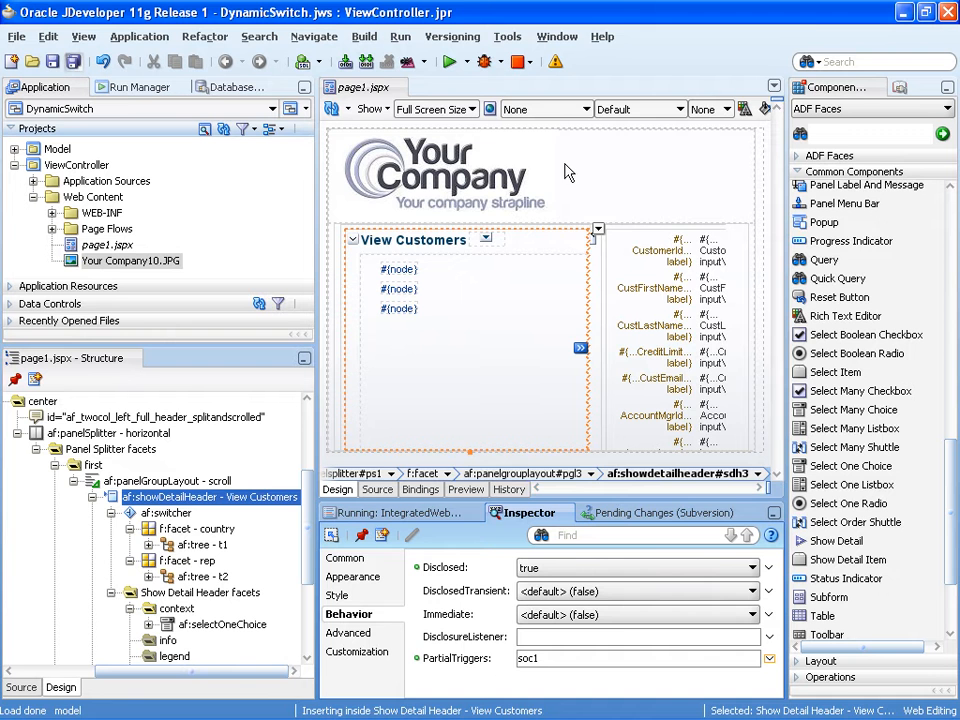